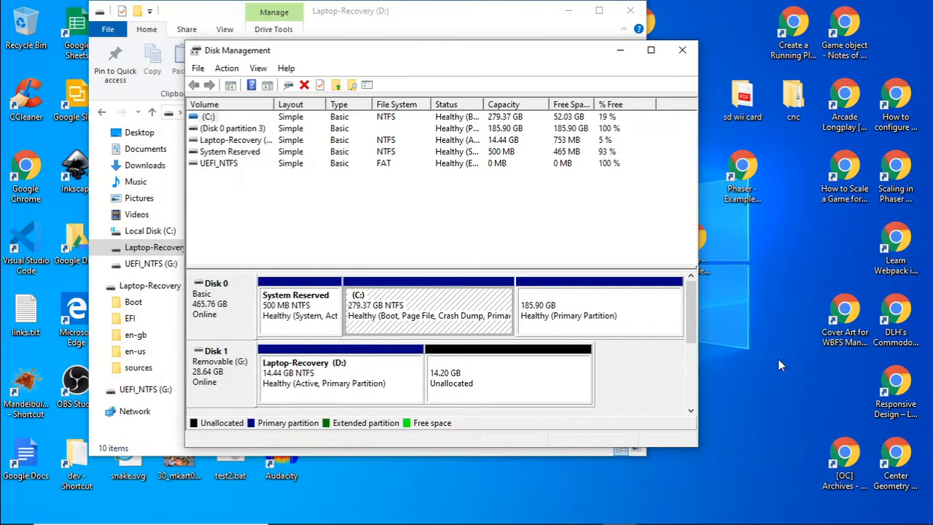
{"action": "mouse_move", "coordinate": [385, 389]}
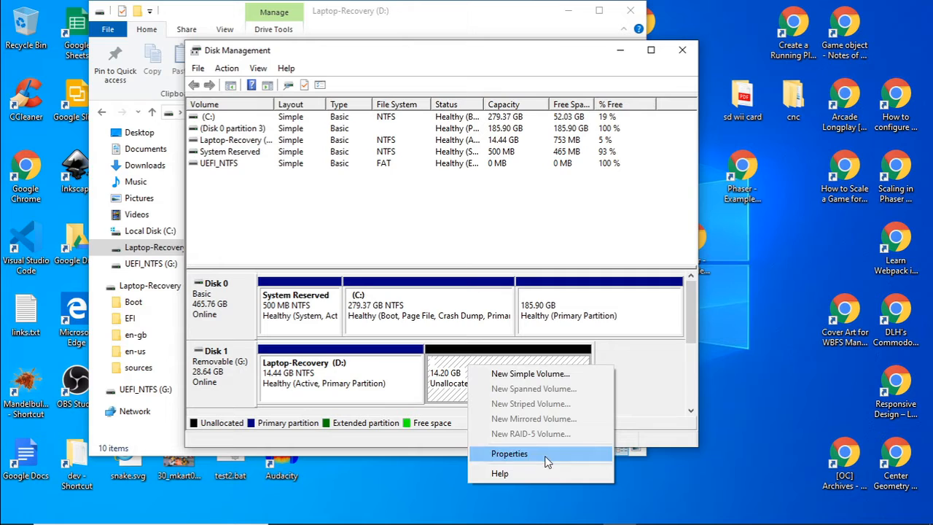
{"action": "mouse_move", "coordinate": [466, 418]}
{"action": "type", "text": "c"}
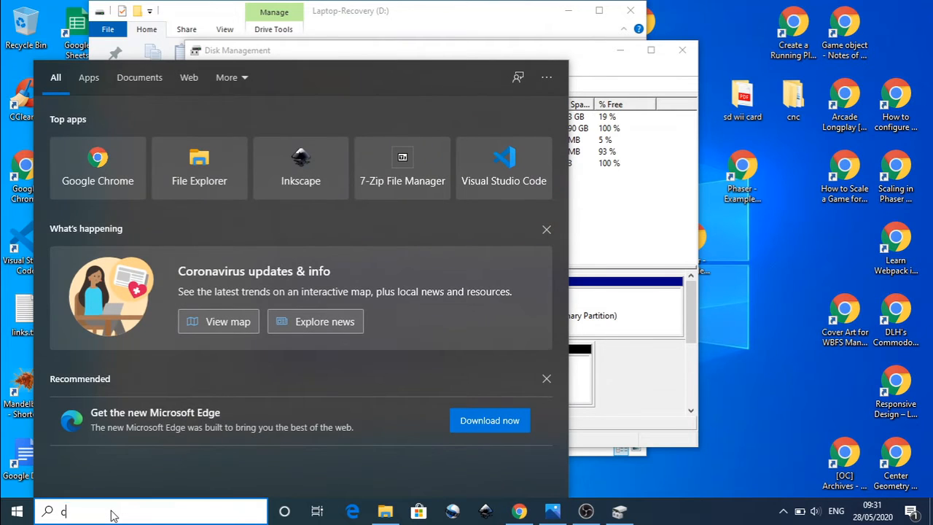
Search for cmd and launch Command Prompt as administrator
{"action": "type", "text": "md"}
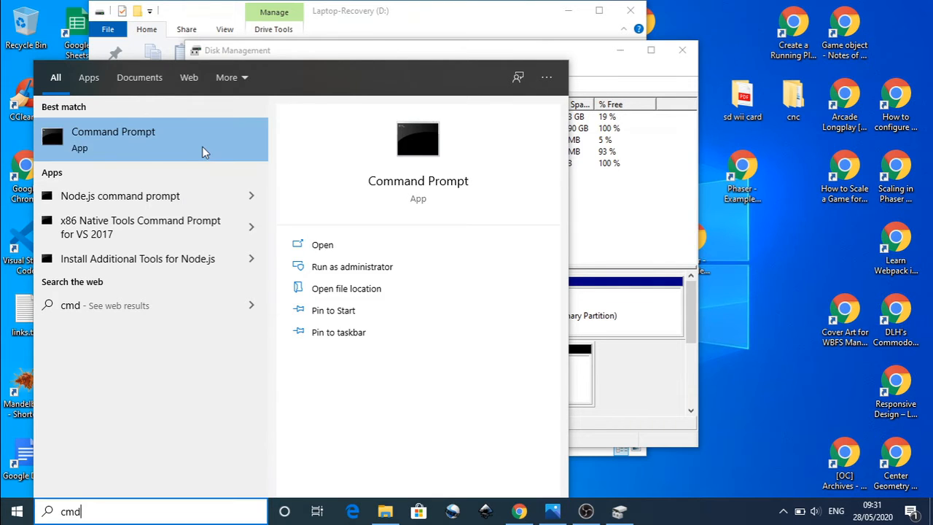
{"action": "left_click", "coordinate": [352, 266]}
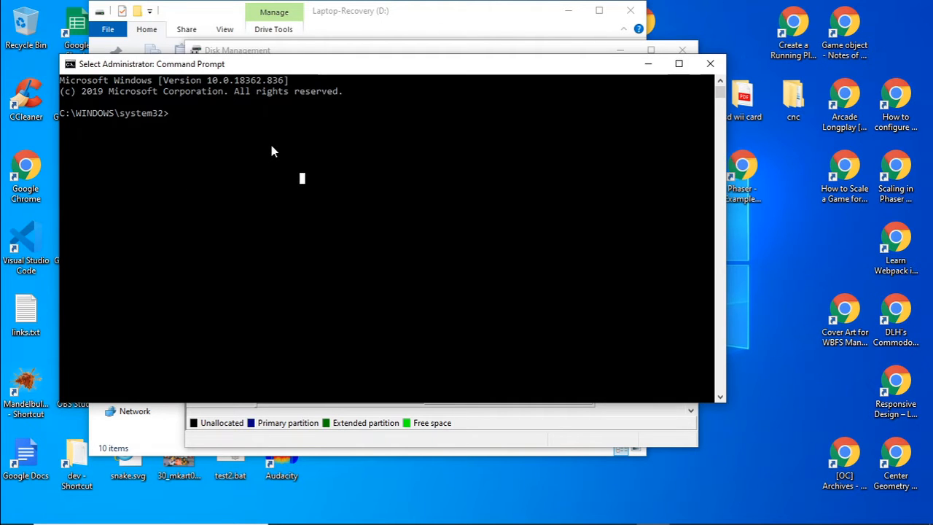
Run diskpart in the elevated Command Prompt to reach the DISKPART prompt
{"action": "type", "text": "diskpart"}
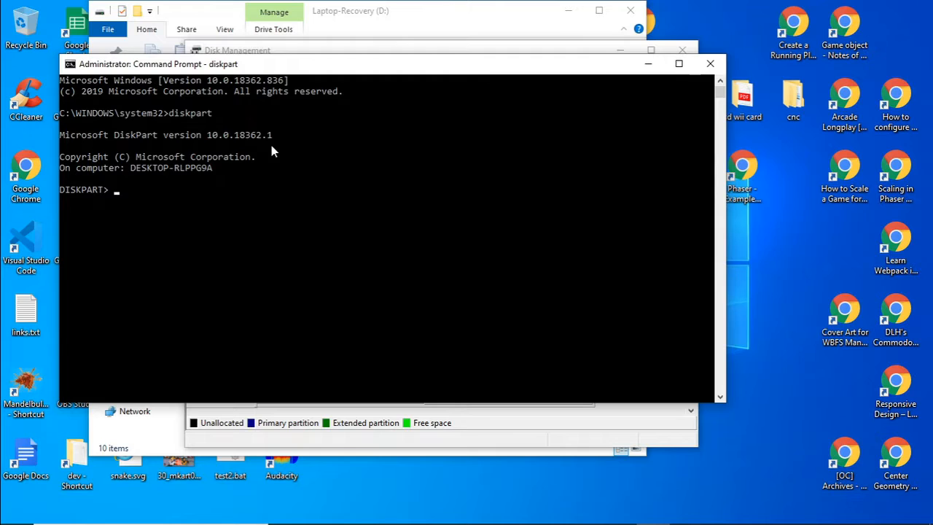
{"action": "mouse_move", "coordinate": [215, 194]}
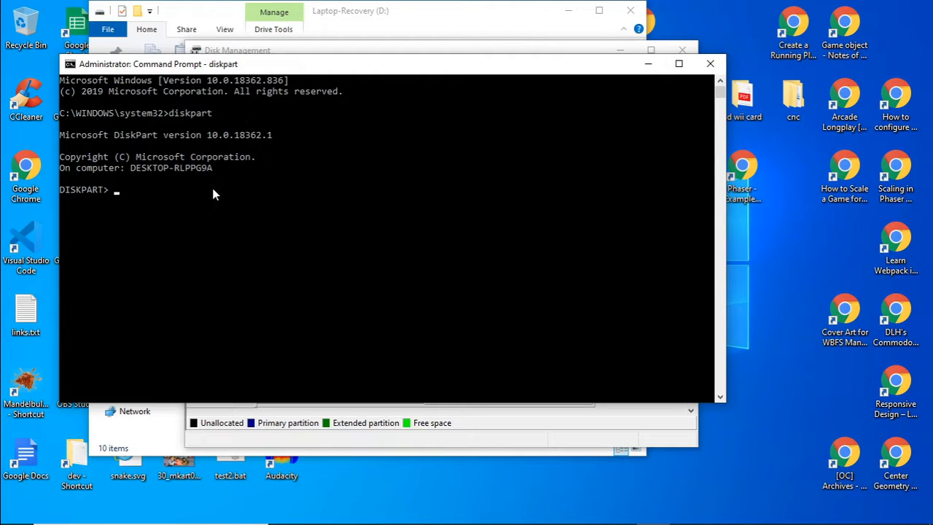
{"action": "mouse_move", "coordinate": [130, 211]}
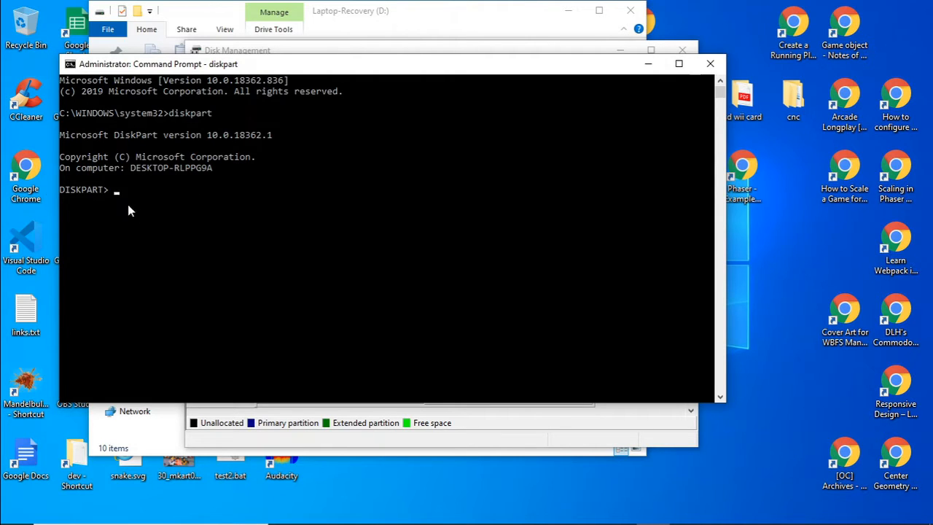
{"action": "mouse_move", "coordinate": [95, 203]}
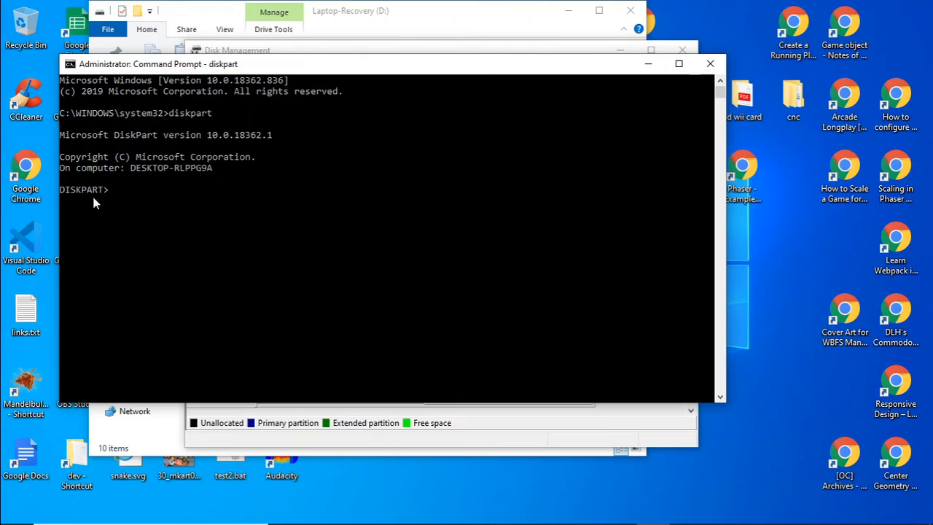
{"action": "mouse_move", "coordinate": [181, 217]}
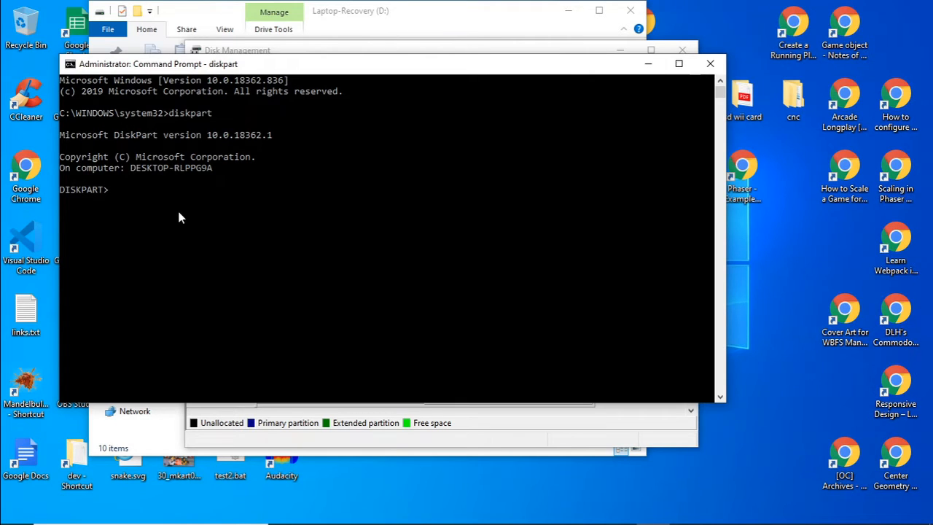
Run list disk to show Disk 0 (465 GB) and Disk 1 (28 GB, 14 GB free)
{"action": "type", "text": "list disk"}
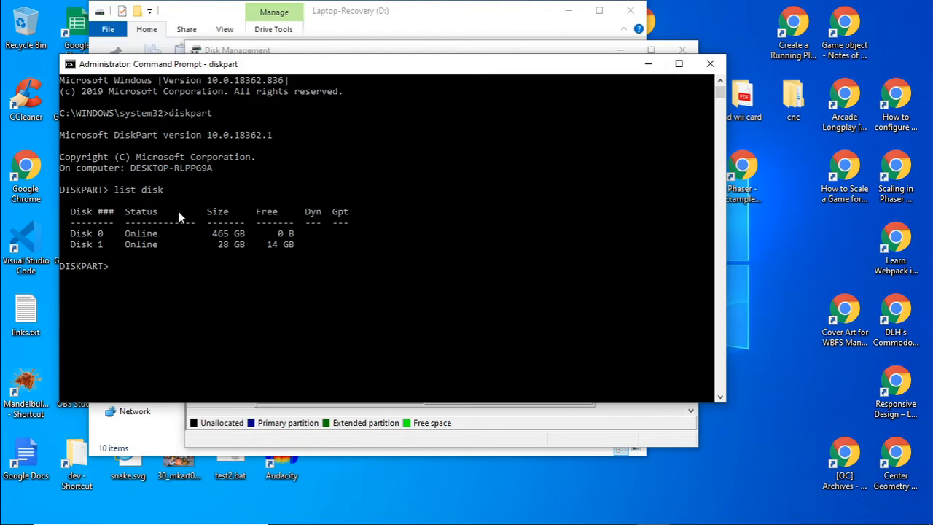
{"action": "mouse_move", "coordinate": [214, 287]}
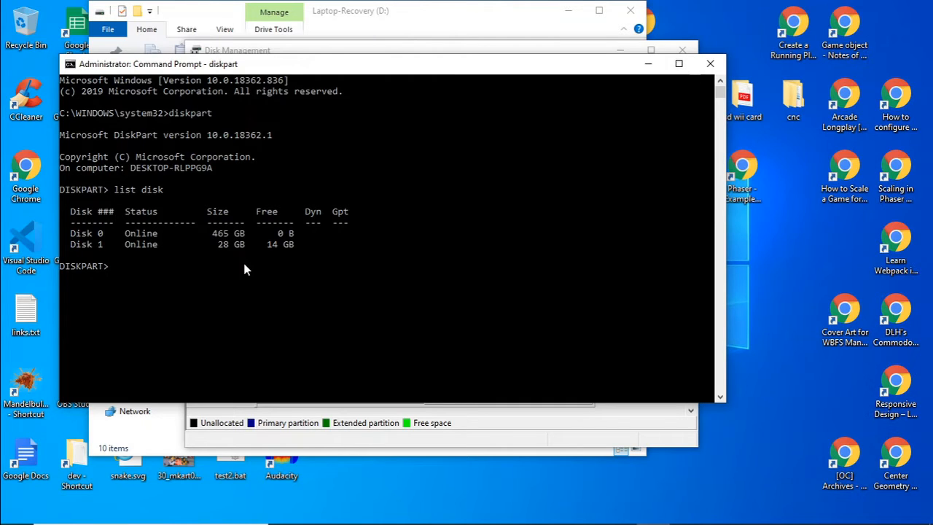
{"action": "mouse_move", "coordinate": [213, 246]}
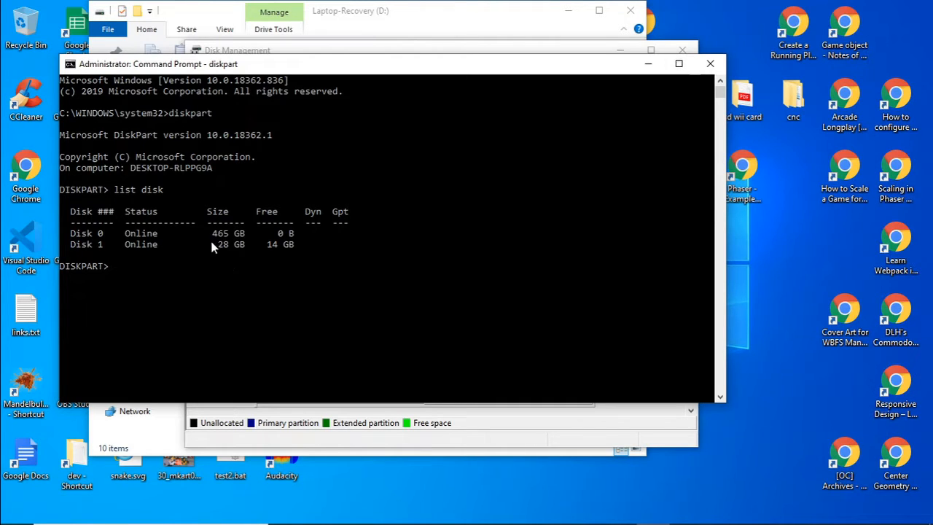
{"action": "mouse_move", "coordinate": [242, 244]}
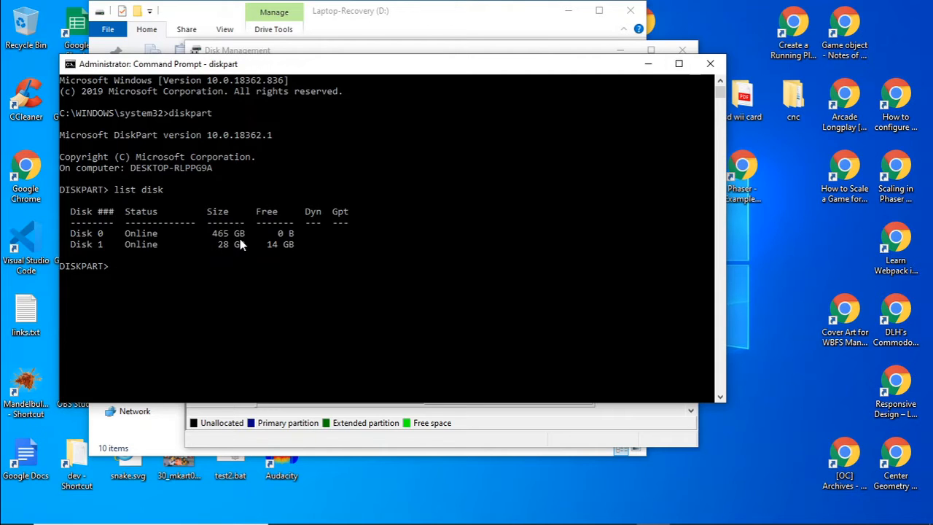
{"action": "mouse_move", "coordinate": [211, 253]}
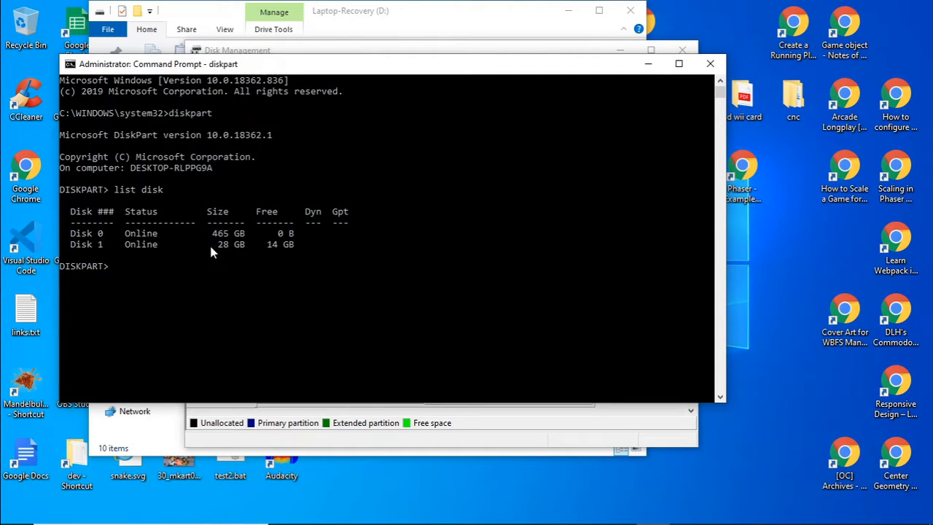
{"action": "mouse_move", "coordinate": [235, 254]}
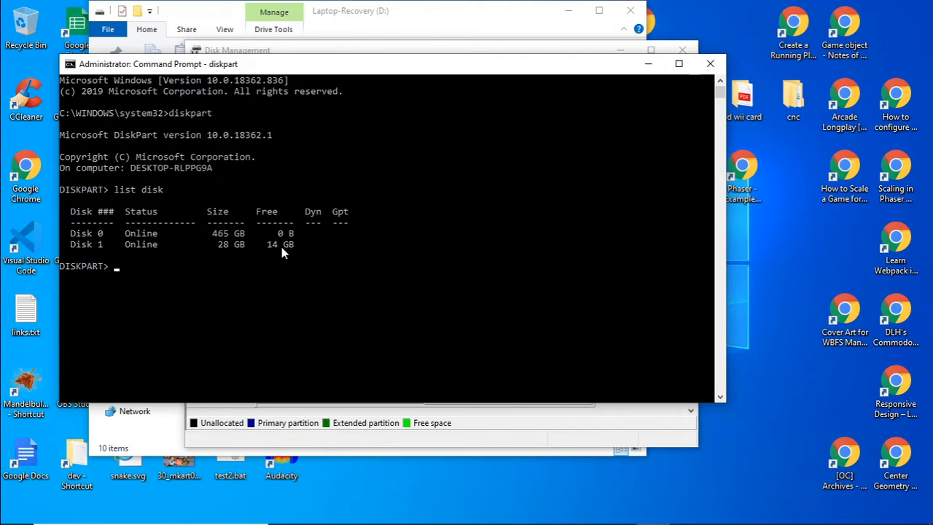
{"action": "mouse_move", "coordinate": [326, 265]}
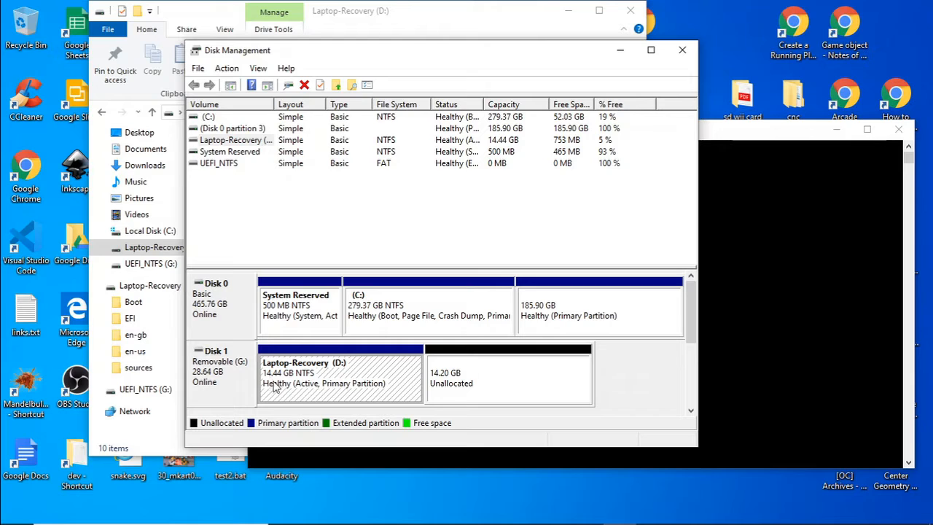
{"action": "mouse_move", "coordinate": [290, 394]}
{"action": "type", "text": "list disk"}
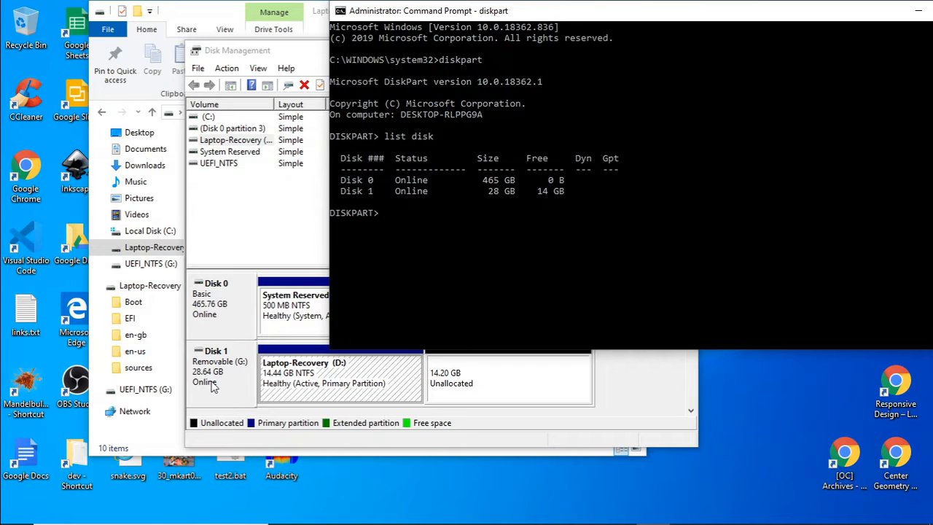
{"action": "mouse_move", "coordinate": [509, 202]}
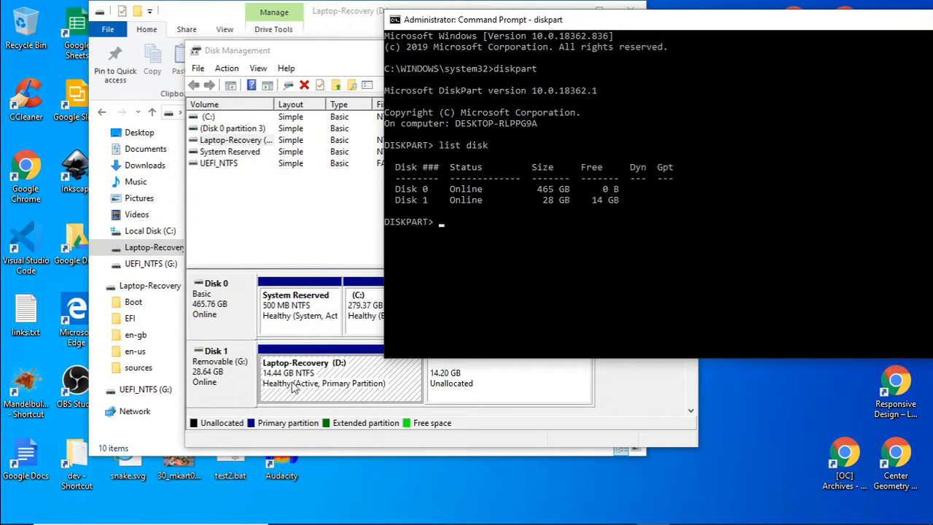
{"action": "mouse_move", "coordinate": [328, 396]}
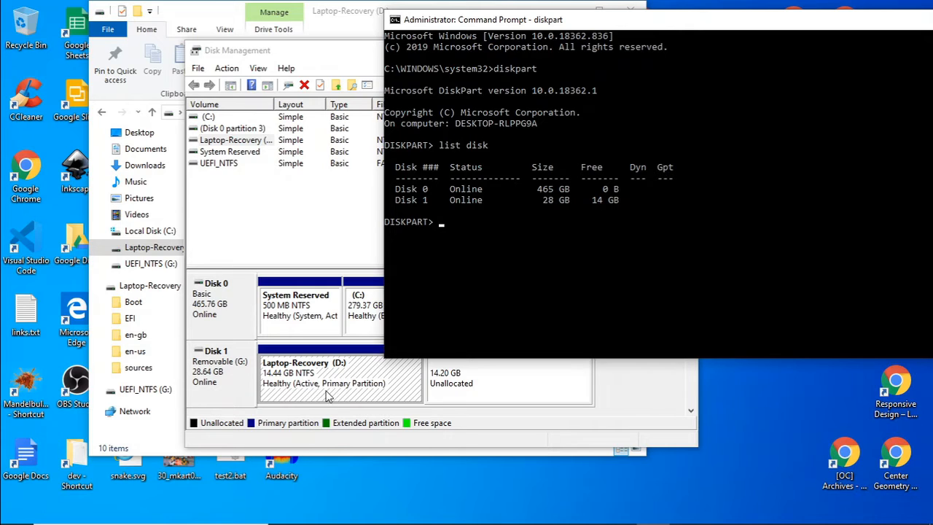
{"action": "mouse_move", "coordinate": [379, 334]}
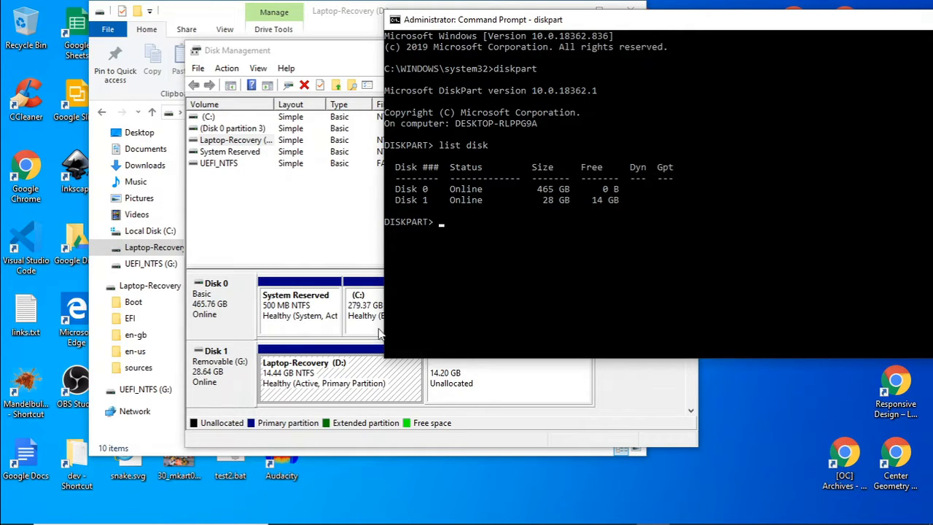
{"action": "mouse_move", "coordinate": [543, 208]}
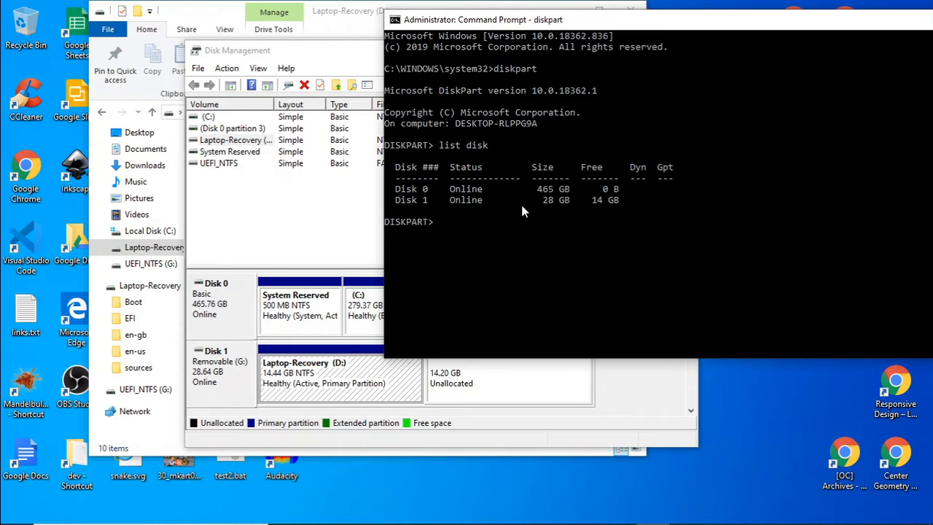
{"action": "mouse_move", "coordinate": [469, 179]}
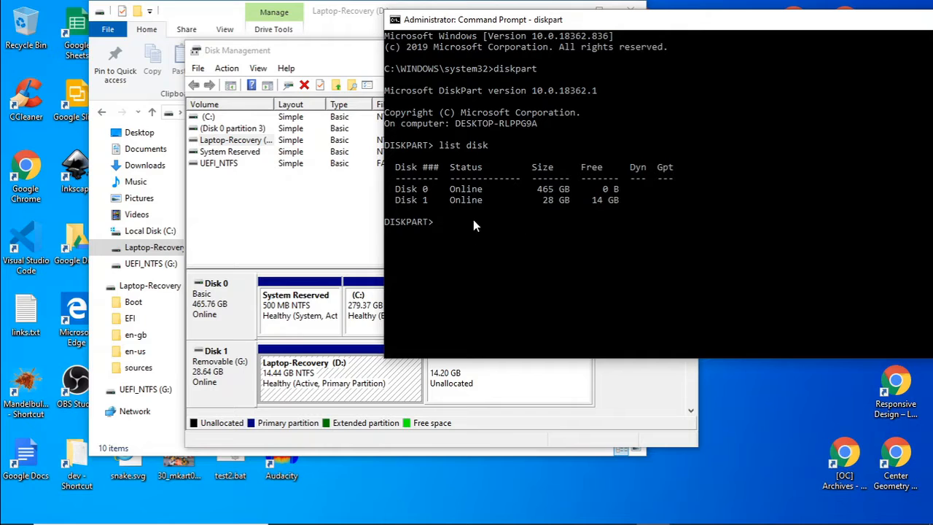
Select Disk 1 and list its partitions: 14 GB primary and 256 KB system
{"action": "type", "text": "select disk 1"}
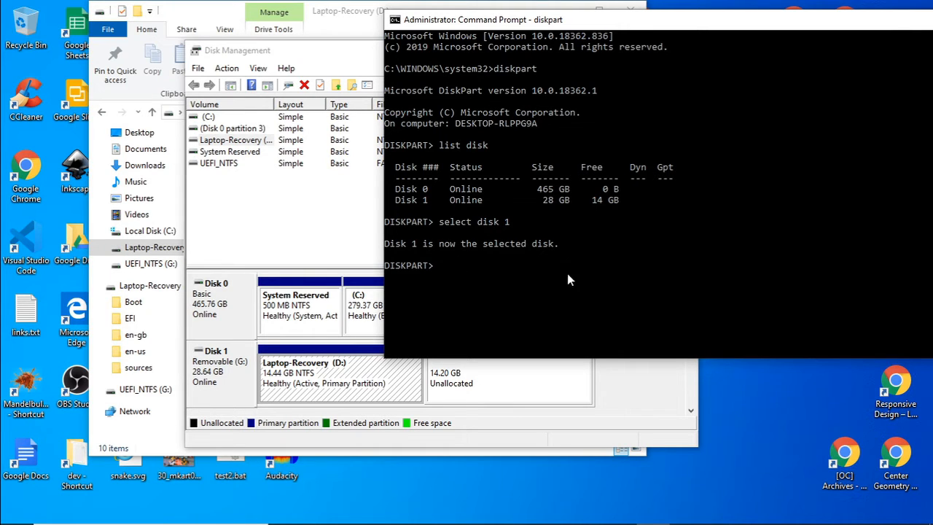
{"action": "type", "text": "list"}
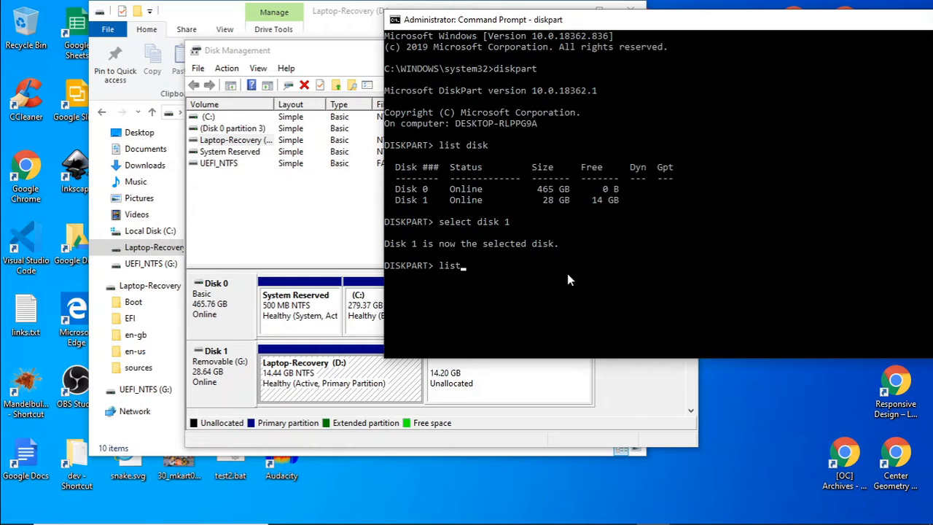
{"action": "type", "text": "partiom"}
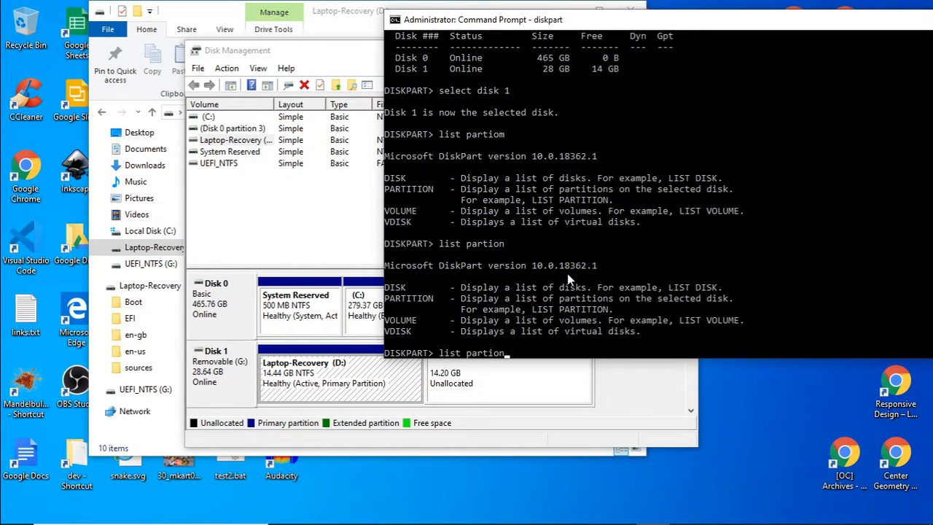
{"action": "mouse_move", "coordinate": [495, 259]}
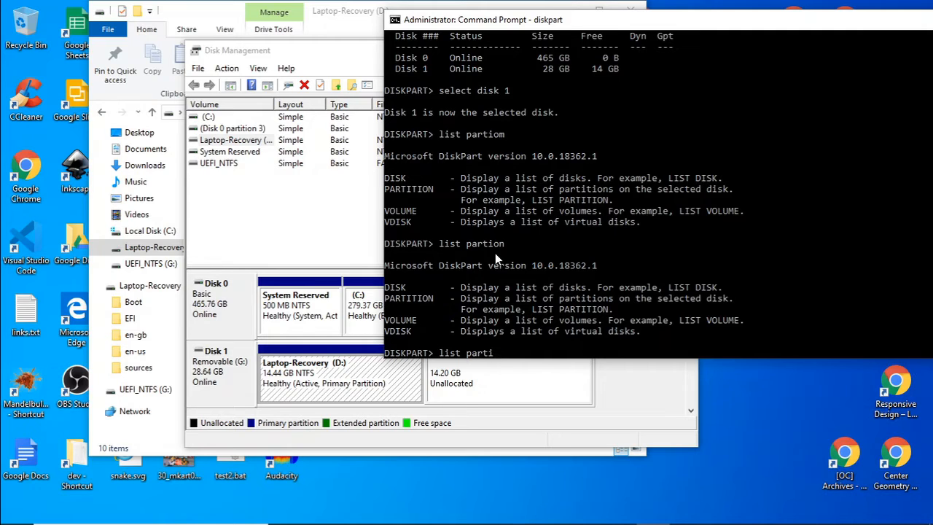
{"action": "type", "text": "tion"}
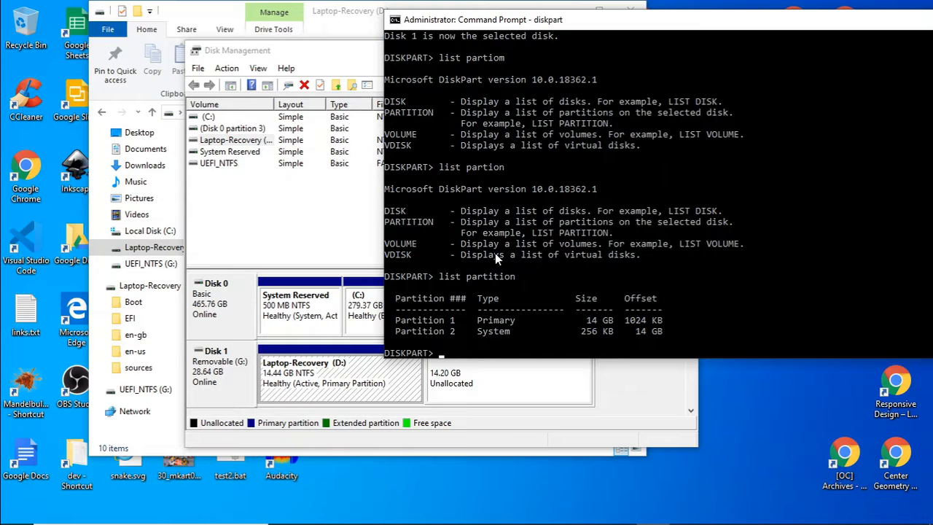
{"action": "mouse_move", "coordinate": [454, 334]}
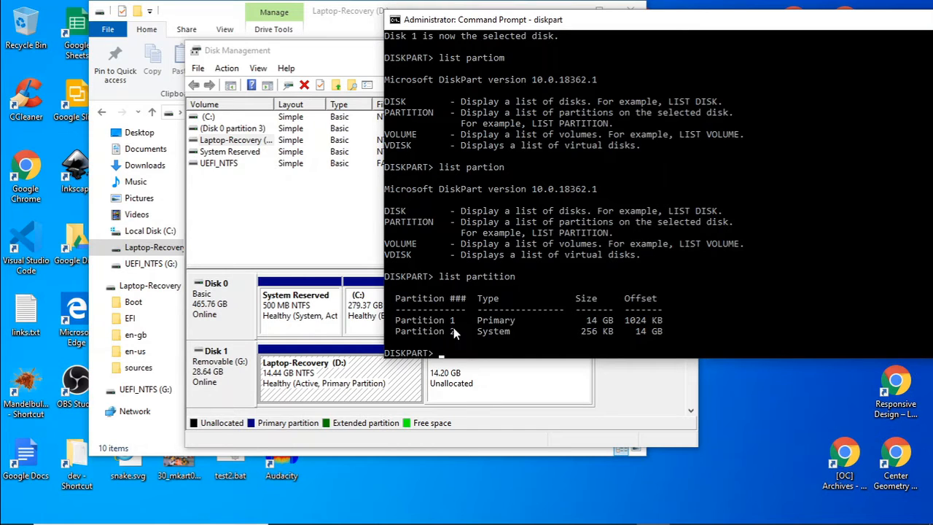
{"action": "mouse_move", "coordinate": [584, 338]}
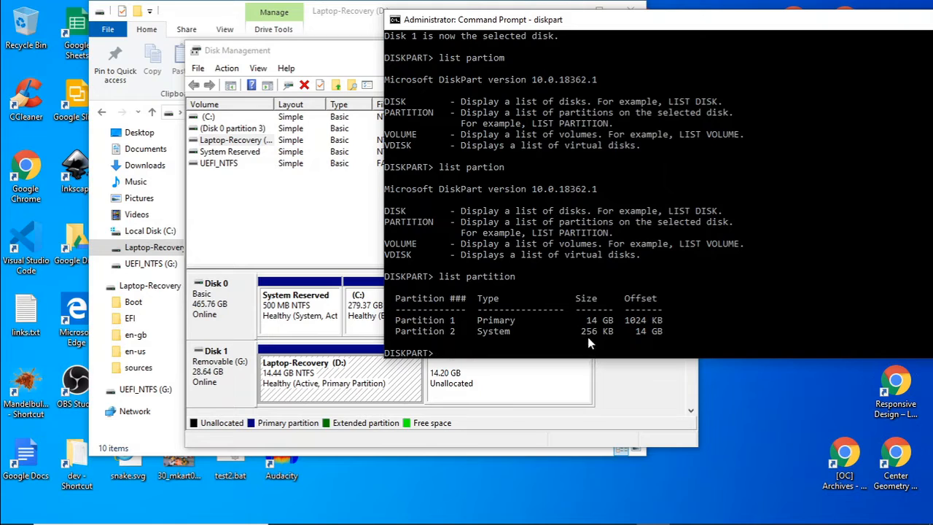
{"action": "mouse_move", "coordinate": [609, 343]}
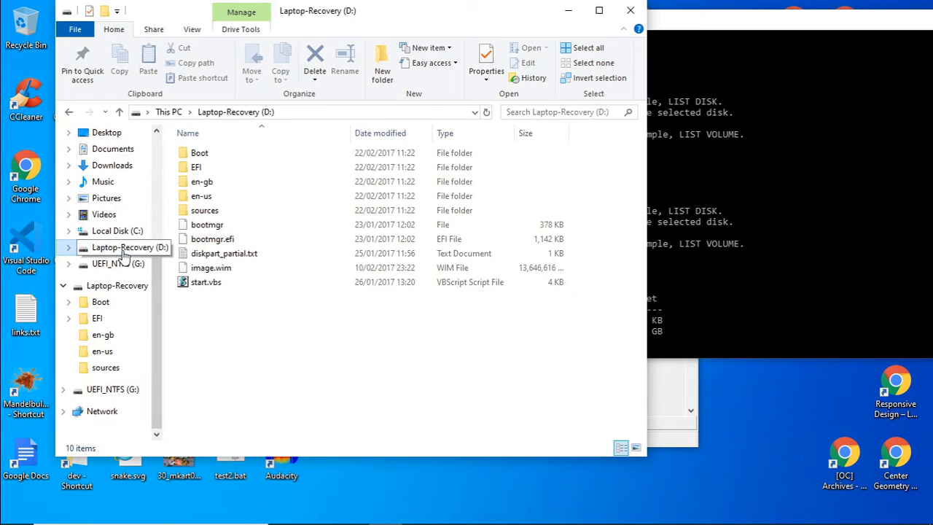
View UEFI_NTFS (G:) properties, a full 238 KB FAT drive
{"action": "left_click", "coordinate": [117, 263]}
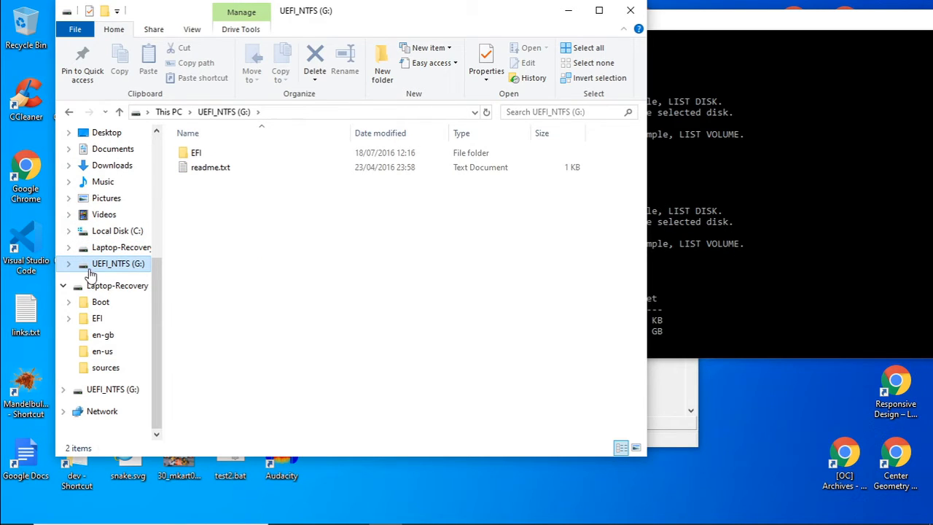
{"action": "left_click", "coordinate": [122, 247]}
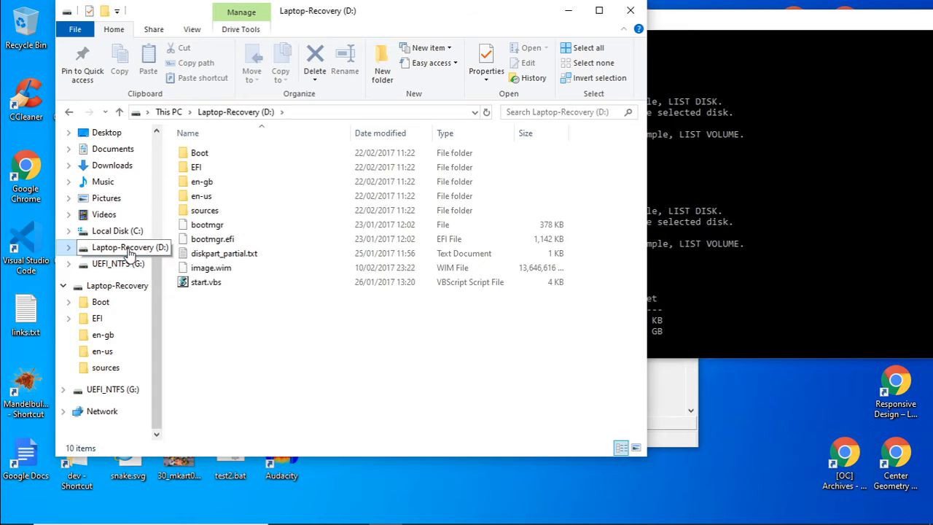
{"action": "left_click", "coordinate": [116, 264]}
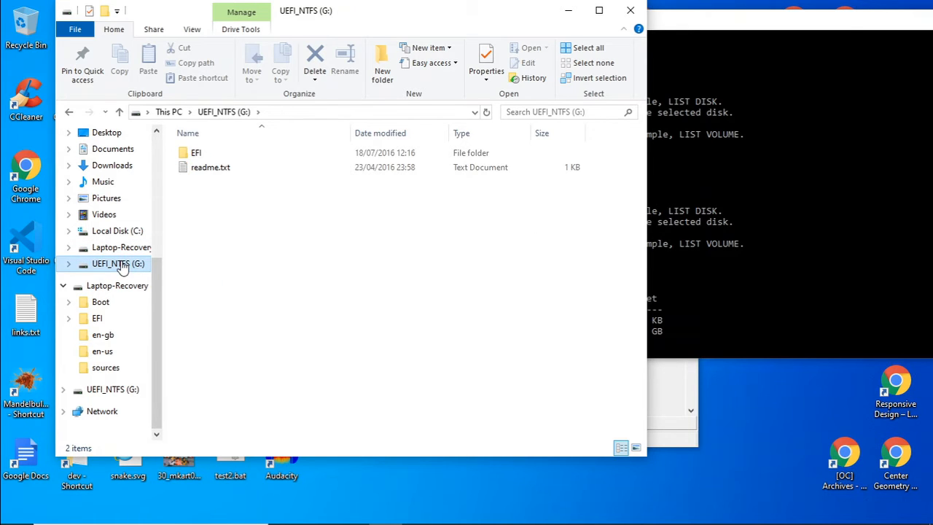
{"action": "right_click", "coordinate": [118, 263]}
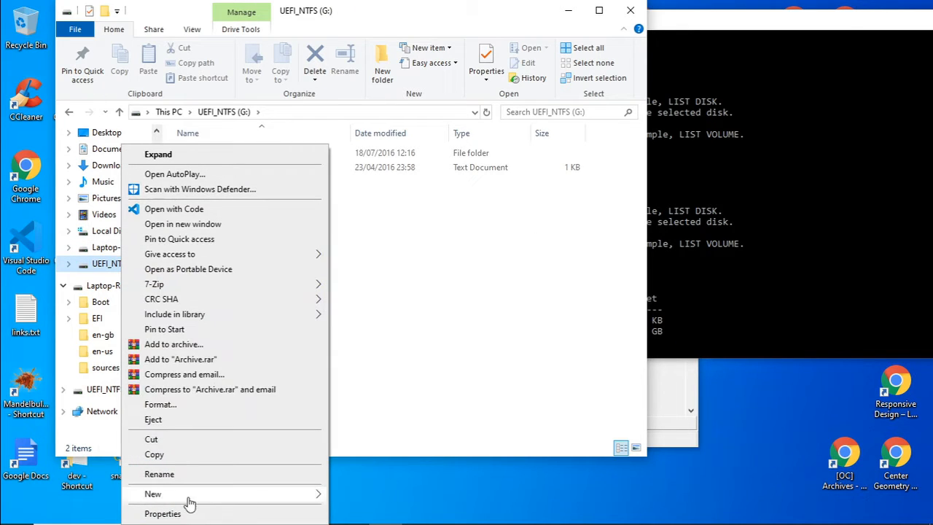
{"action": "left_click", "coordinate": [162, 514]}
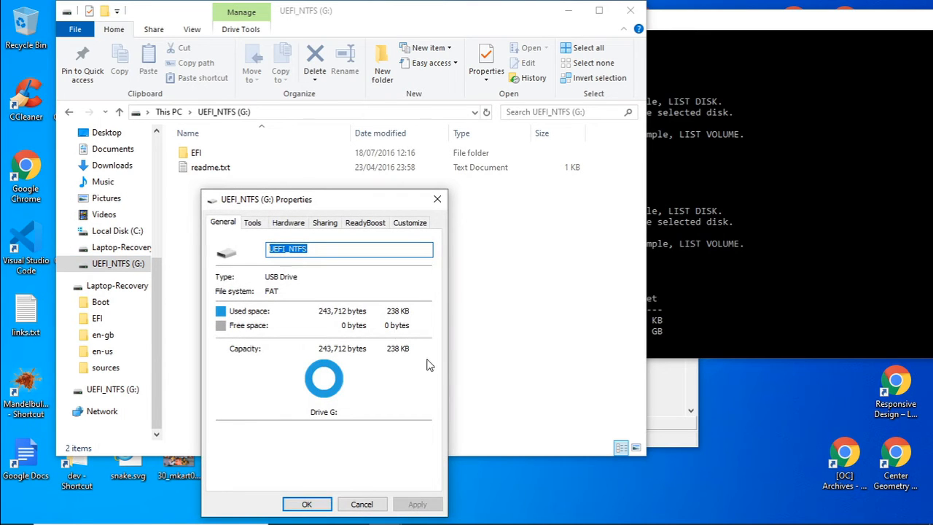
{"action": "mouse_move", "coordinate": [390, 325]}
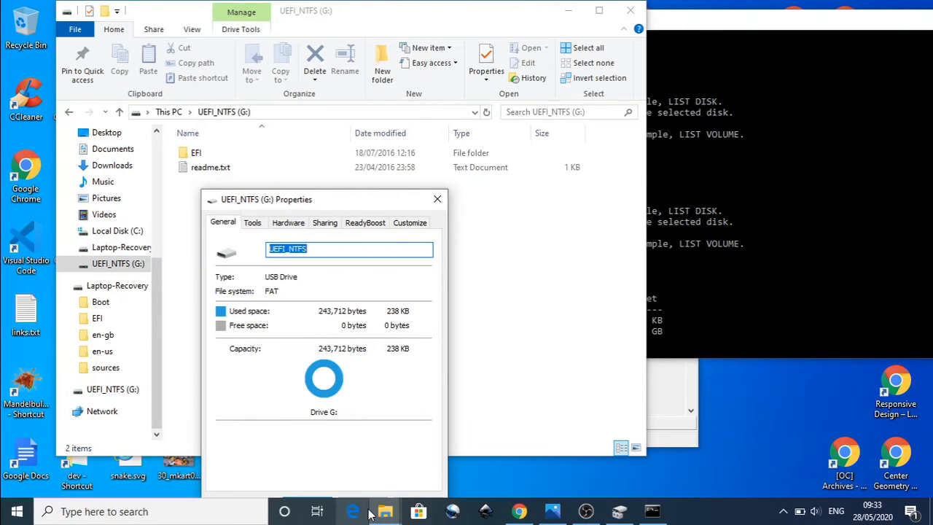
{"action": "left_click", "coordinate": [438, 199]}
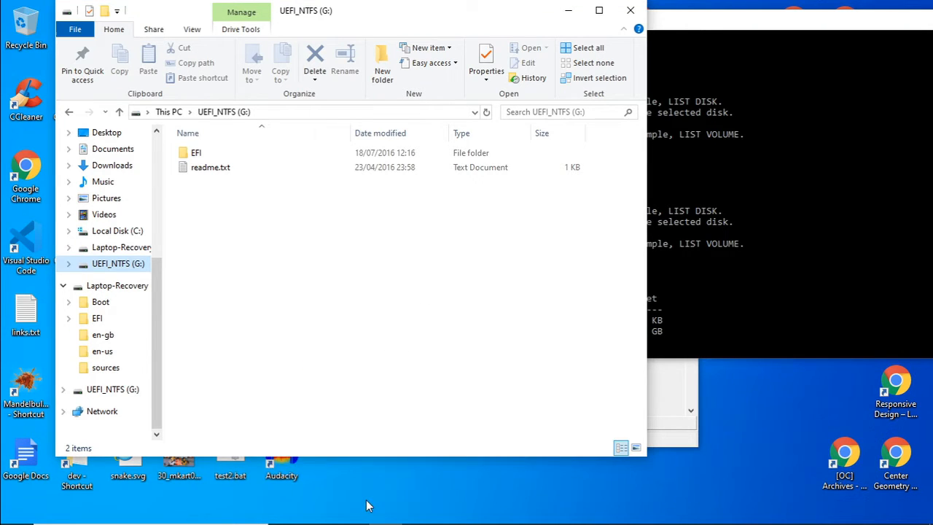
View Laptop-Recovery (D:) properties, a 15.5 GB NTFS drive
{"action": "left_click", "coordinate": [130, 248]}
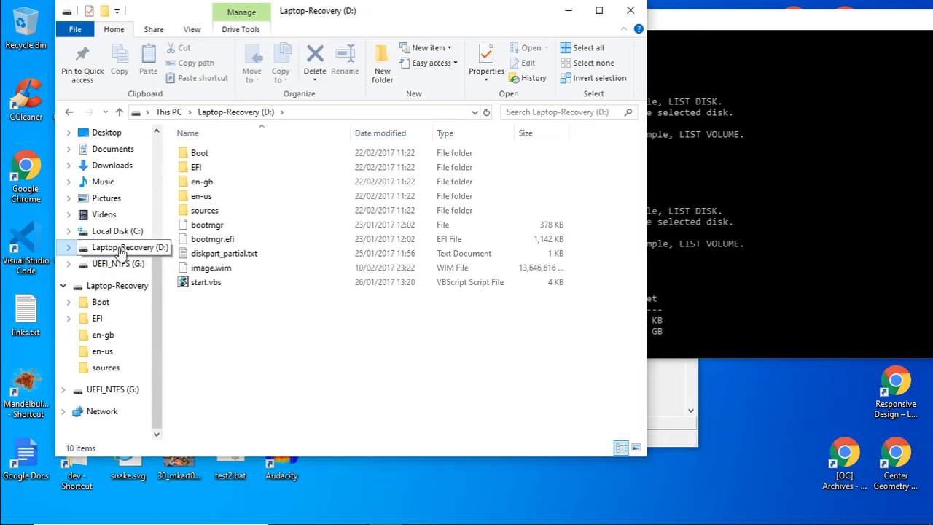
{"action": "right_click", "coordinate": [122, 247]}
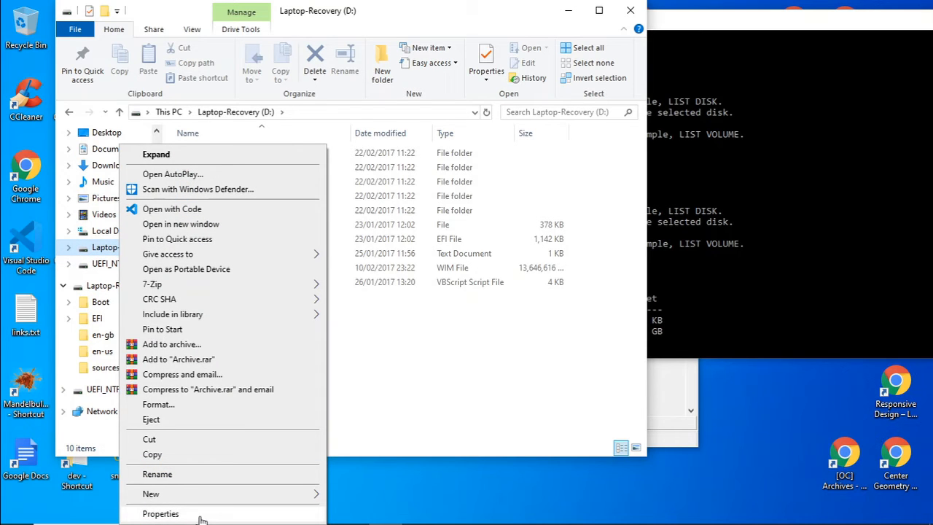
{"action": "left_click", "coordinate": [160, 513]}
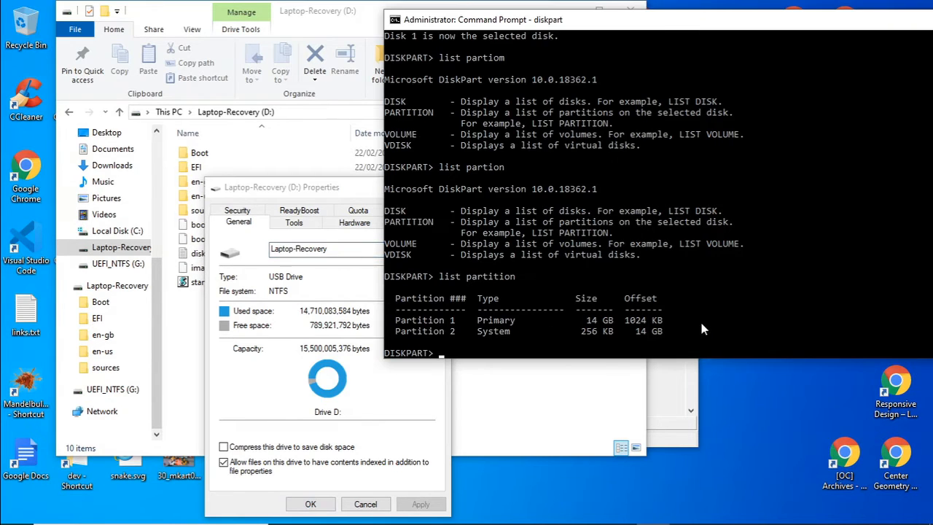
{"action": "mouse_move", "coordinate": [576, 317]}
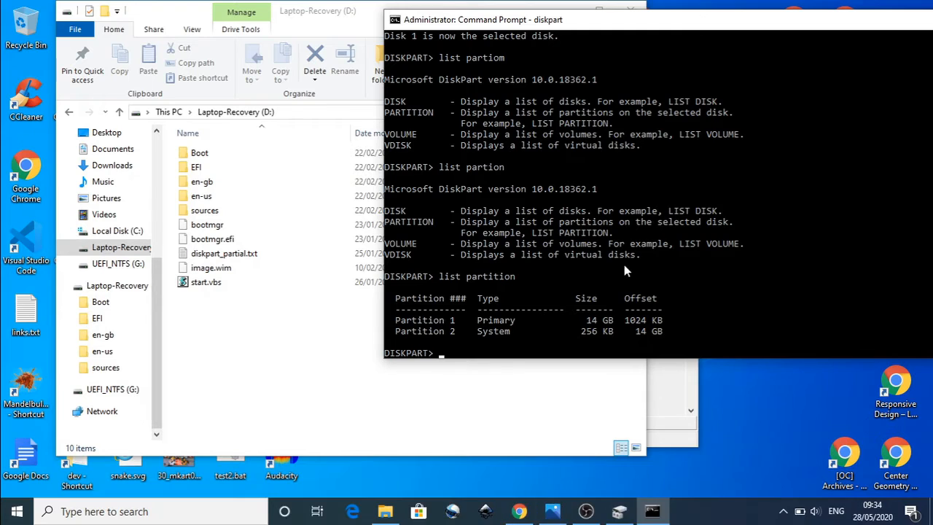
{"action": "mouse_move", "coordinate": [536, 356]}
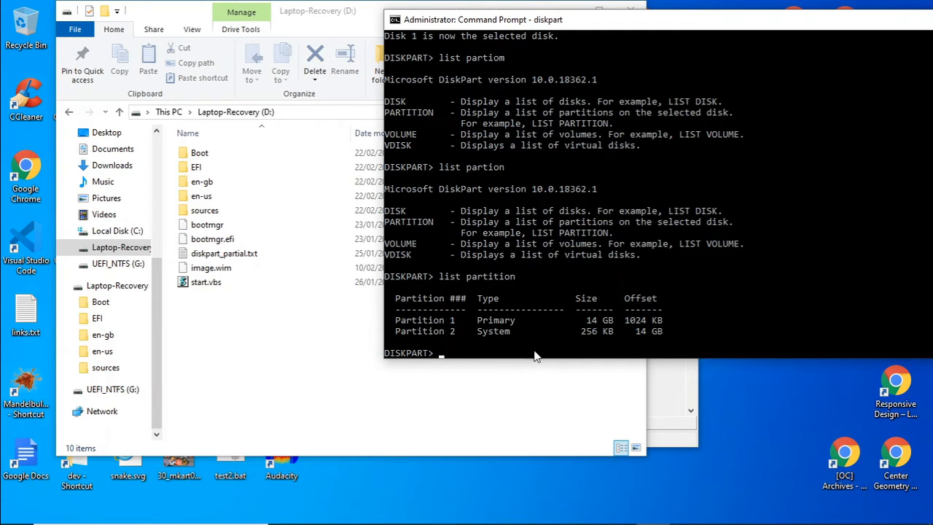
Select partition 2 and delete the 256 KB system partition
{"action": "type", "text": "select"}
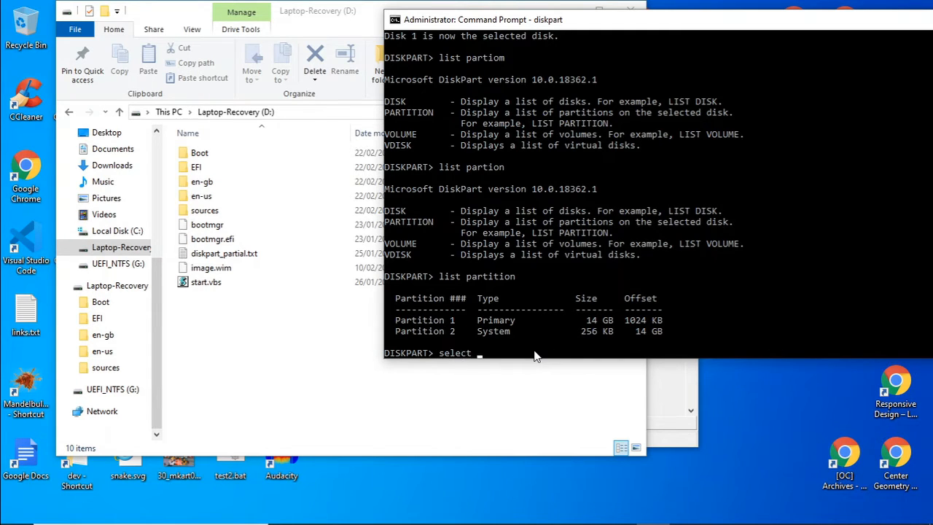
{"action": "type", "text": "par"}
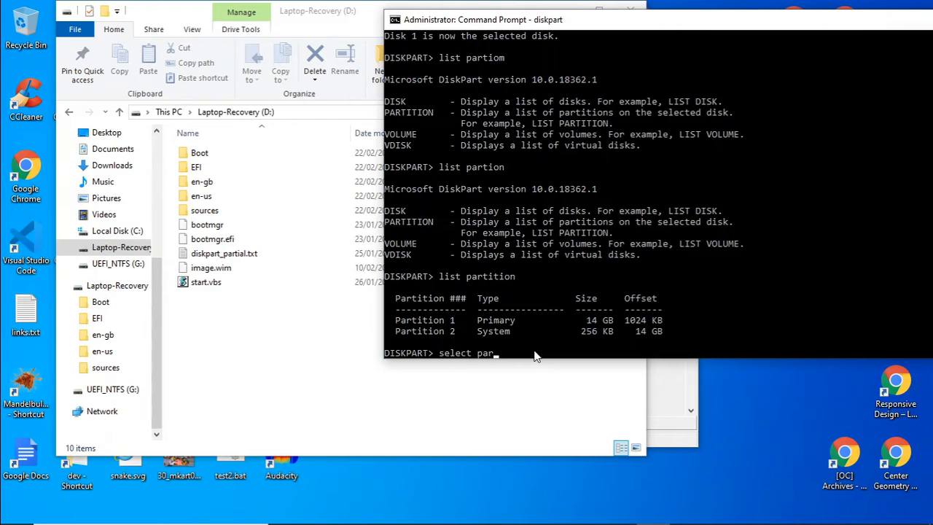
{"action": "type", "text": "tition 2"}
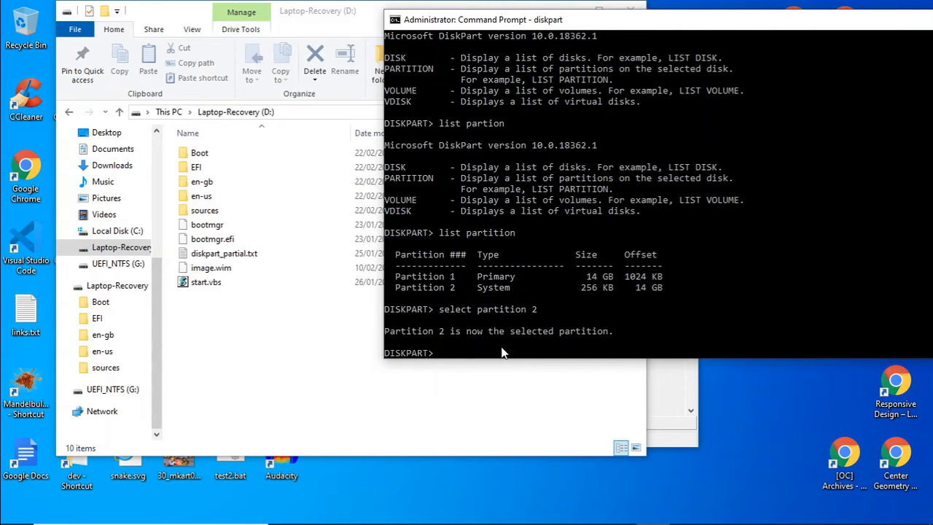
{"action": "type", "text": "de"}
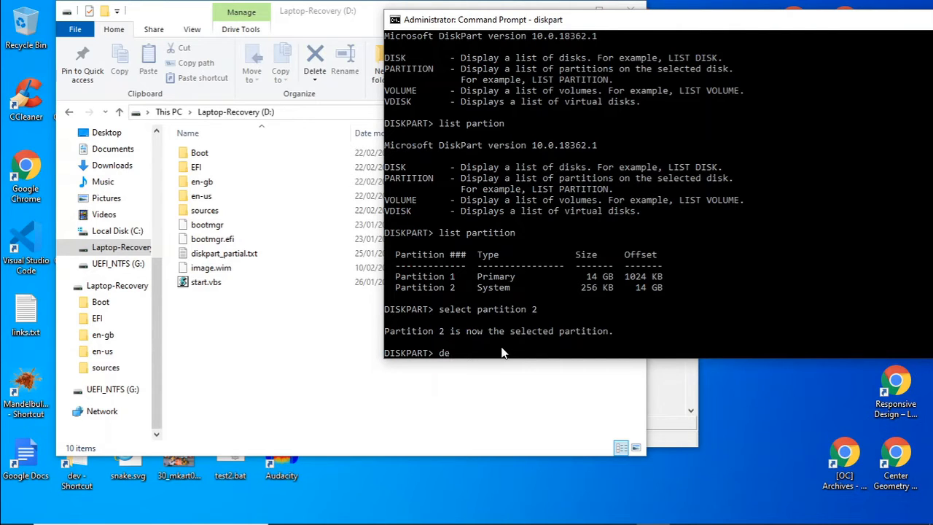
{"action": "type", "text": "lete"}
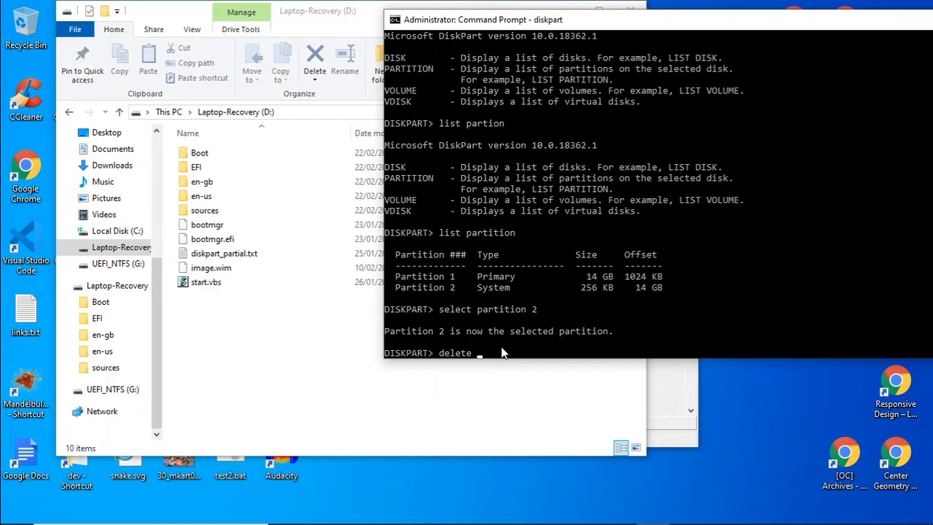
{"action": "type", "text": "partition"}
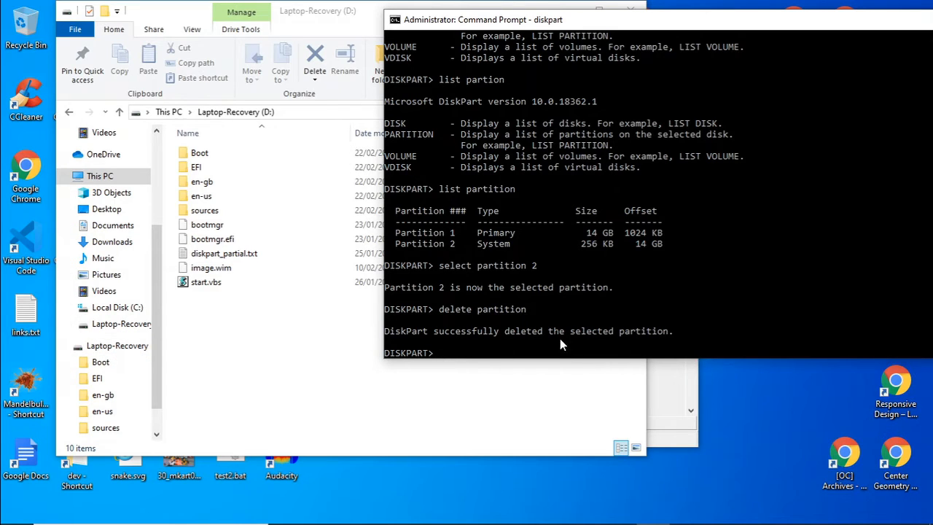
{"action": "mouse_move", "coordinate": [625, 341]}
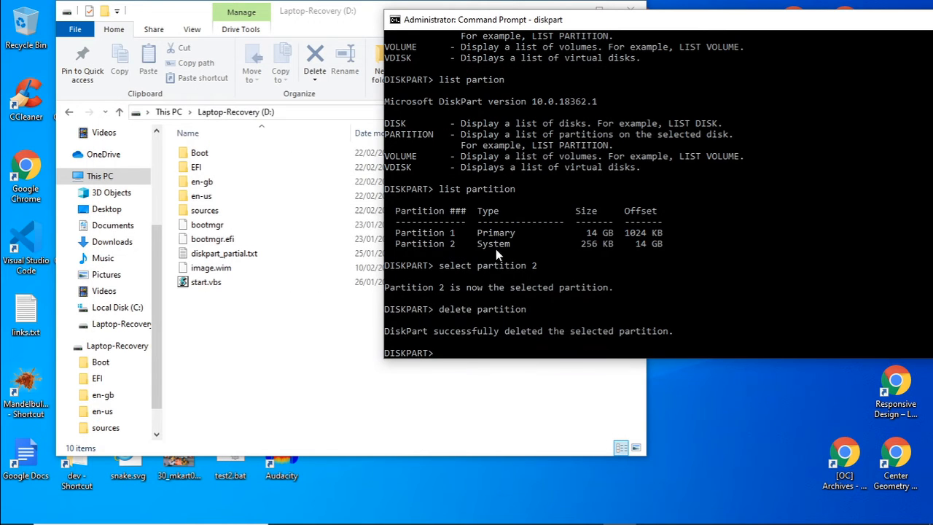
{"action": "left_click", "coordinate": [202, 181]}
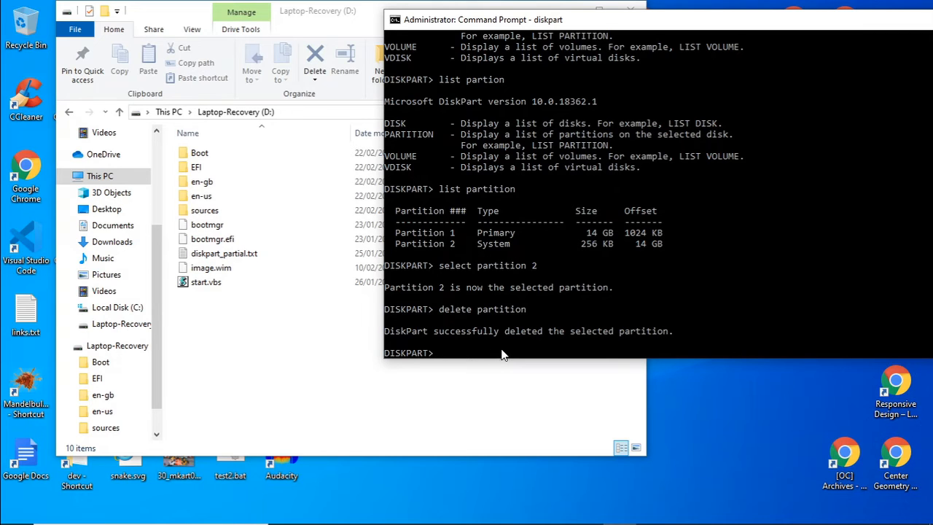
Select and delete partition 1, the 14 GB primary partition
{"action": "type", "text": "selecr"}
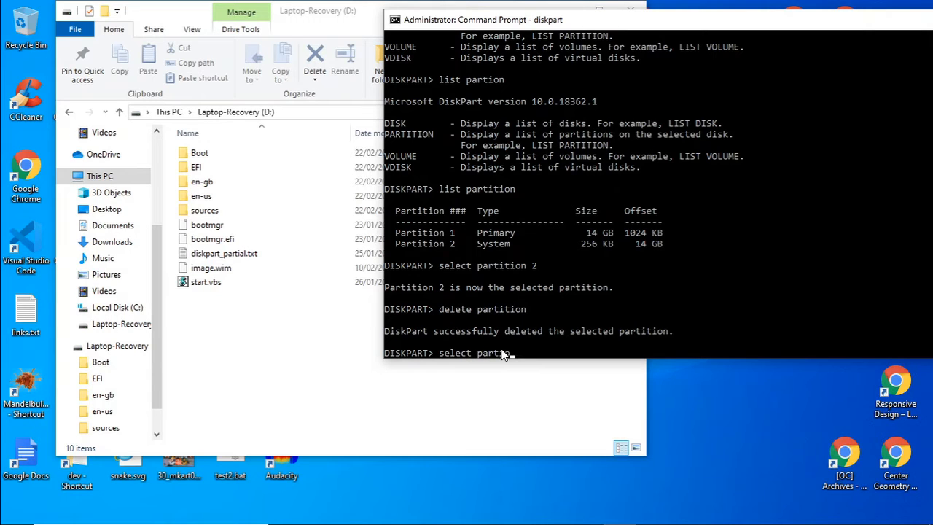
{"action": "type", "text": "ition 1"}
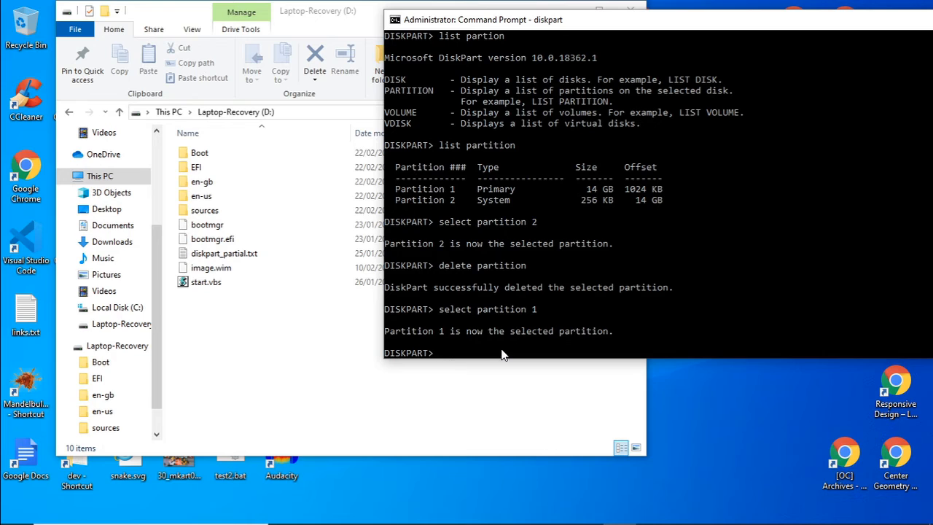
{"action": "type", "text": "delete"}
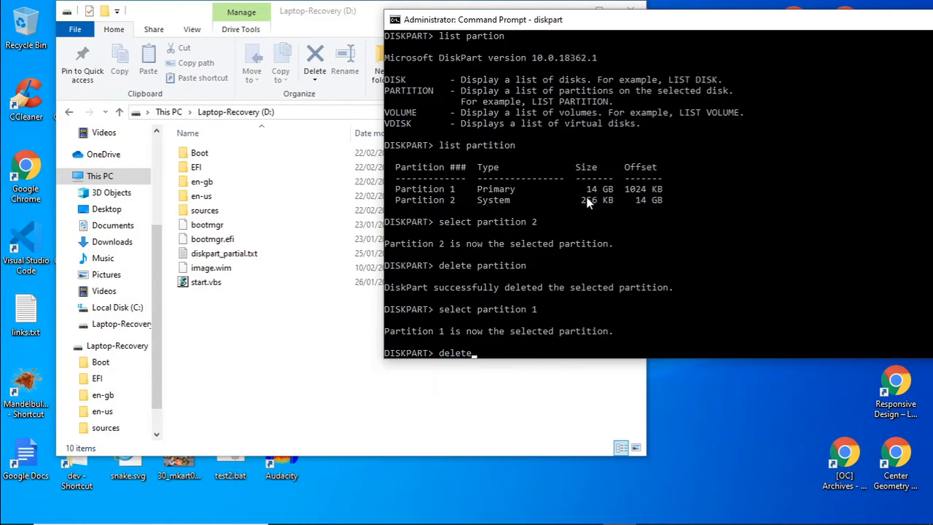
{"action": "mouse_move", "coordinate": [578, 353]}
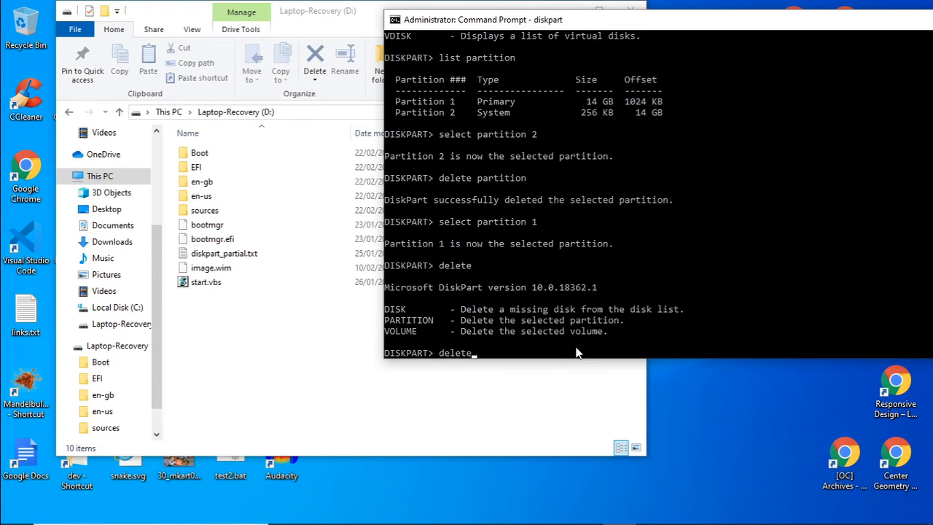
{"action": "type", "text": "partitio"}
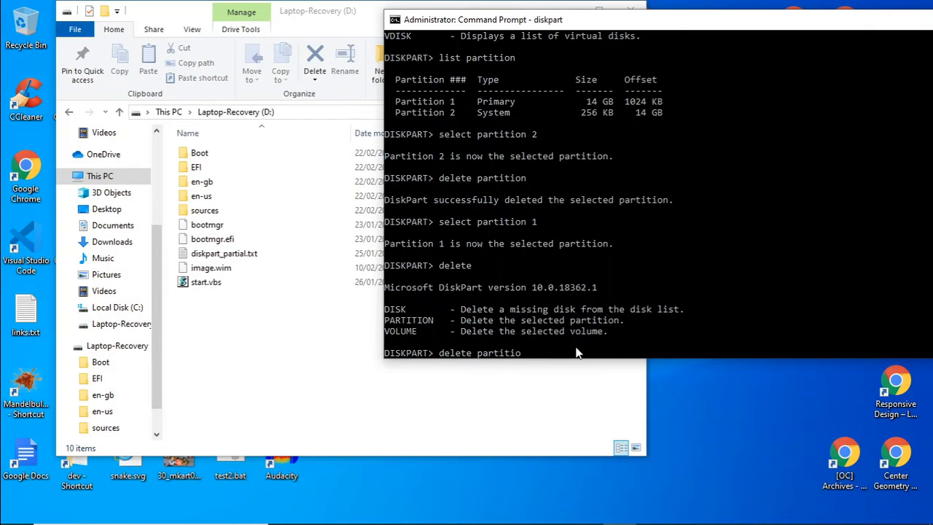
{"action": "type", "text": "n"}
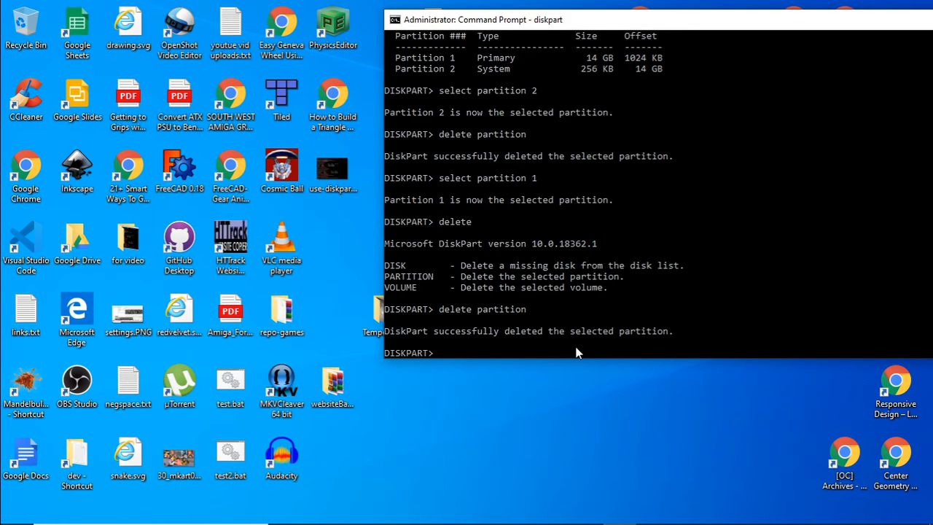
{"action": "mouse_move", "coordinate": [285, 283]}
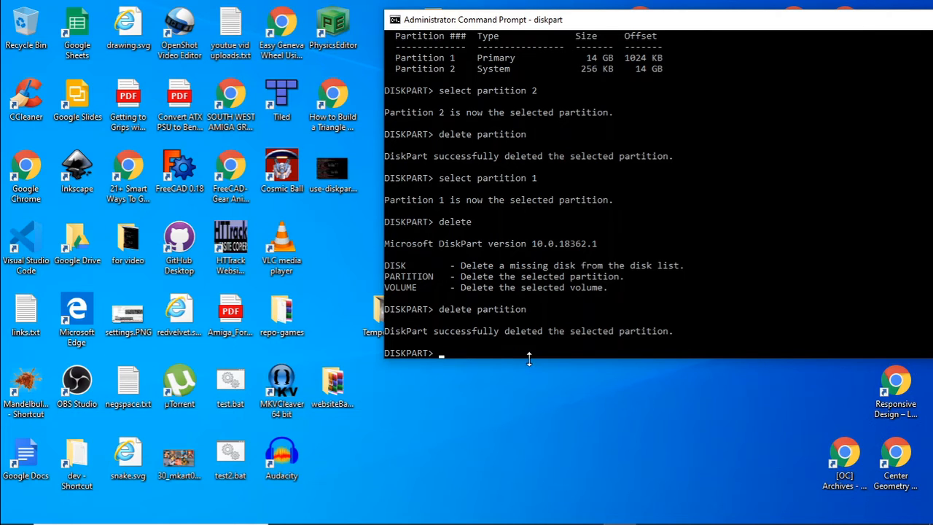
{"action": "mouse_move", "coordinate": [629, 340]}
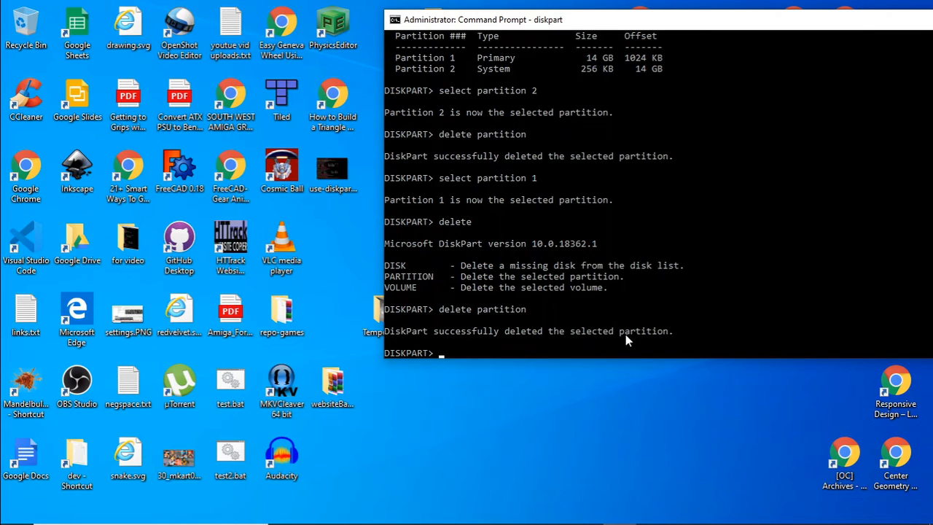
{"action": "mouse_move", "coordinate": [572, 354]}
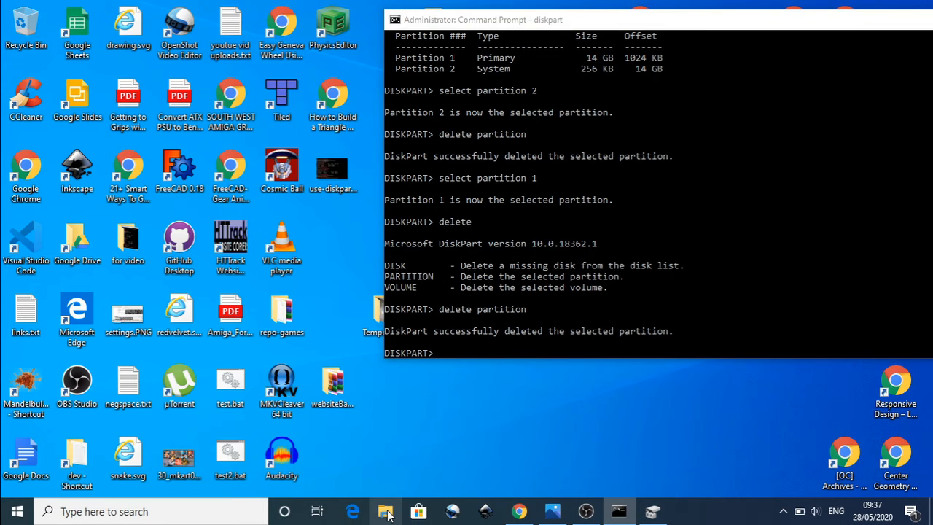
Open File Explorer and launch Disk Management from the Start button's menu
{"action": "left_click", "coordinate": [385, 511]}
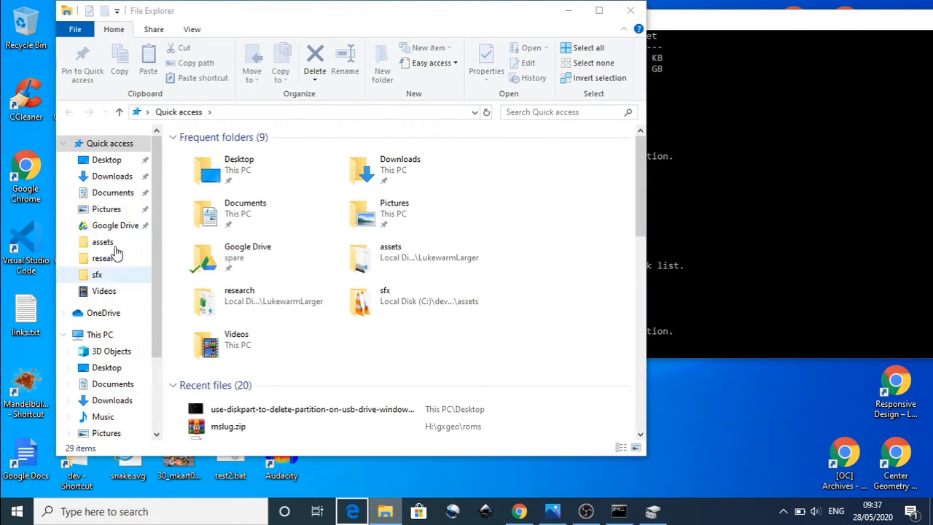
{"action": "right_click", "coordinate": [385, 512]}
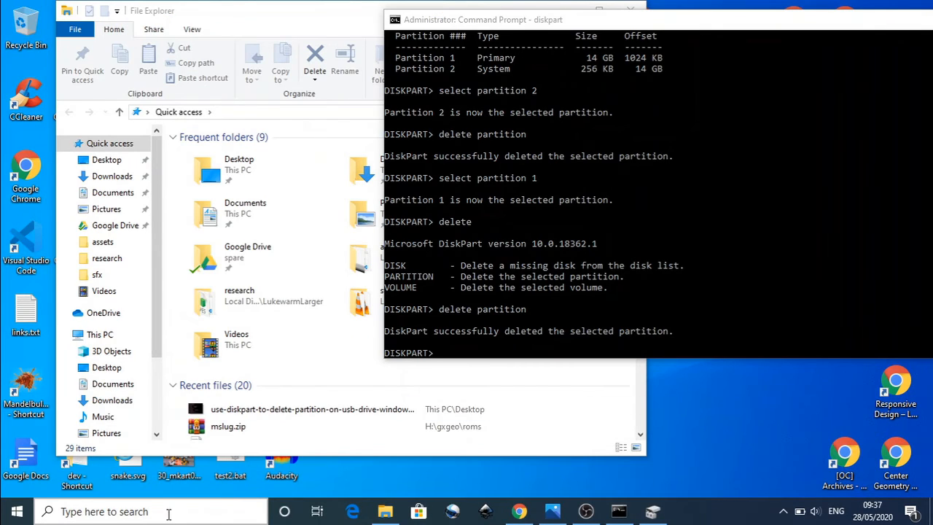
{"action": "right_click", "coordinate": [17, 510]}
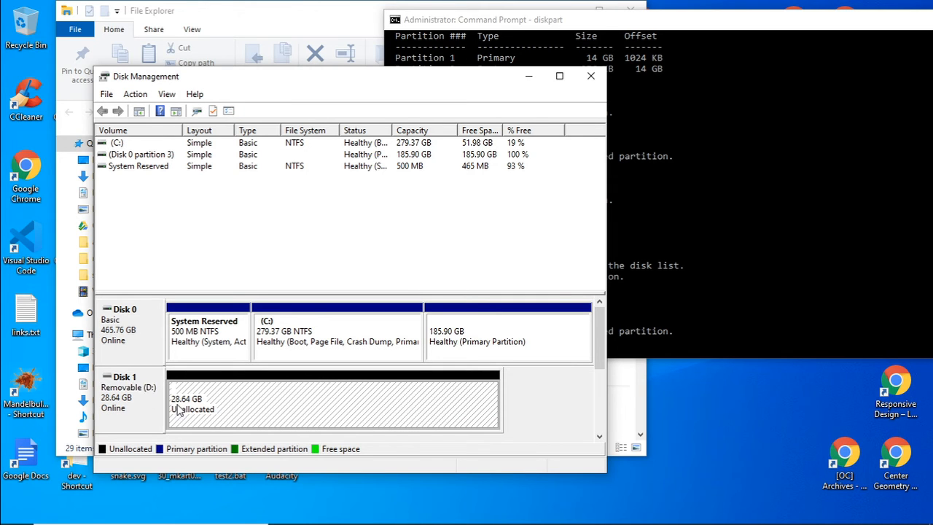
{"action": "mouse_move", "coordinate": [445, 404]}
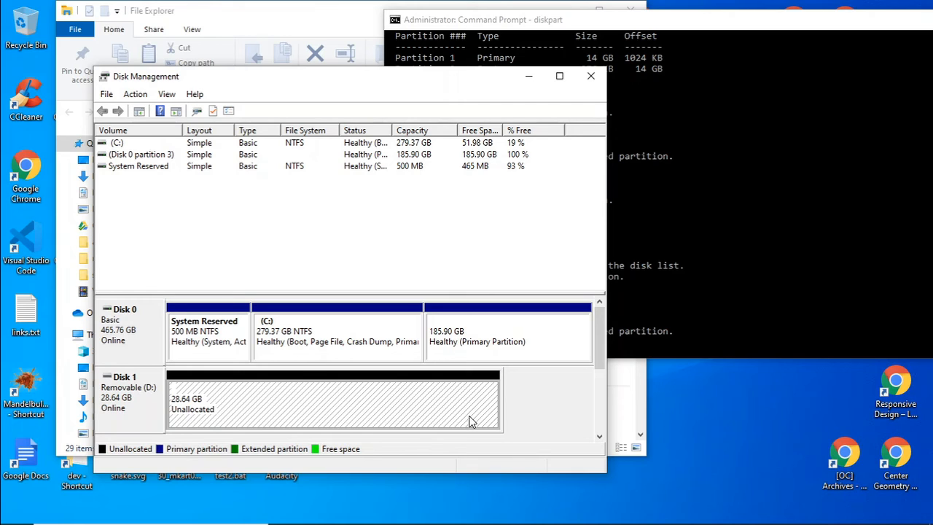
{"action": "mouse_move", "coordinate": [469, 410]}
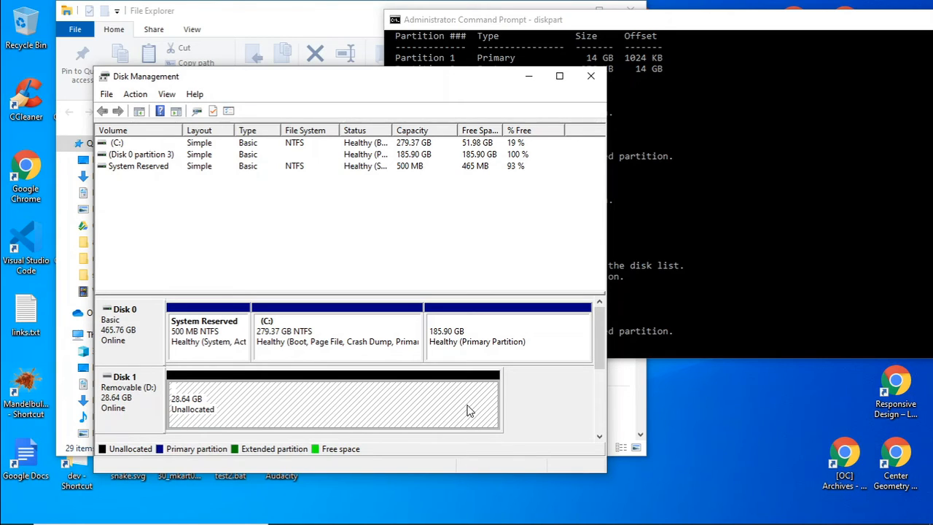
{"action": "mouse_move", "coordinate": [487, 406]}
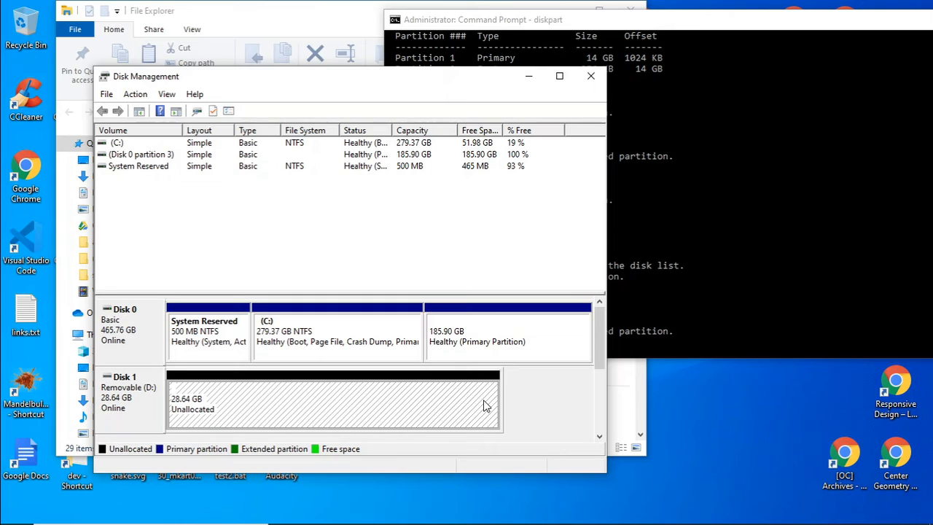
{"action": "mouse_move", "coordinate": [168, 406]}
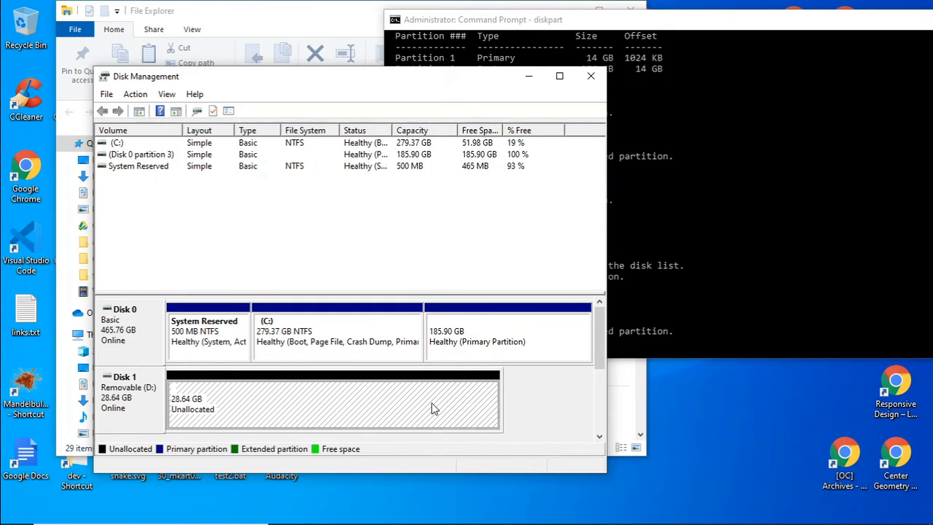
Bring up the context menu for Disk 1's 28.64 GB unallocated space
{"action": "right_click", "coordinate": [332, 401]}
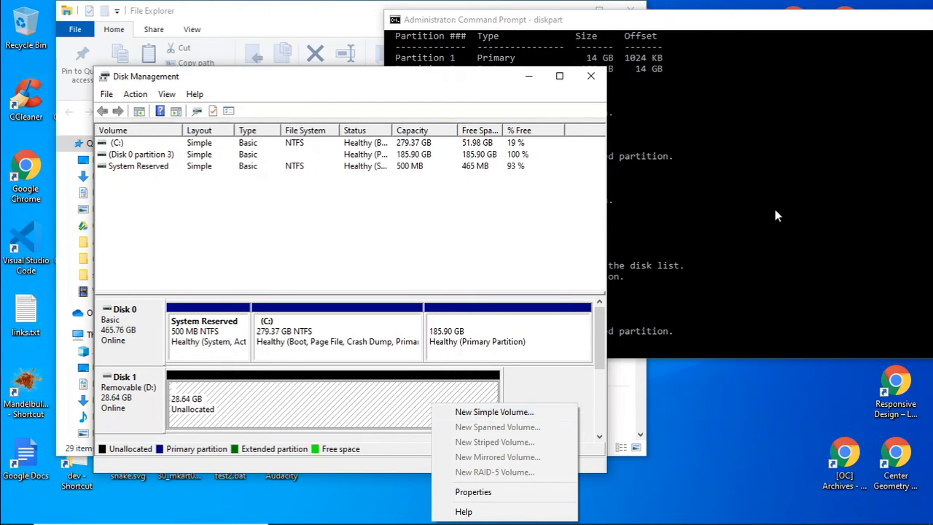
{"action": "mouse_move", "coordinate": [358, 450]}
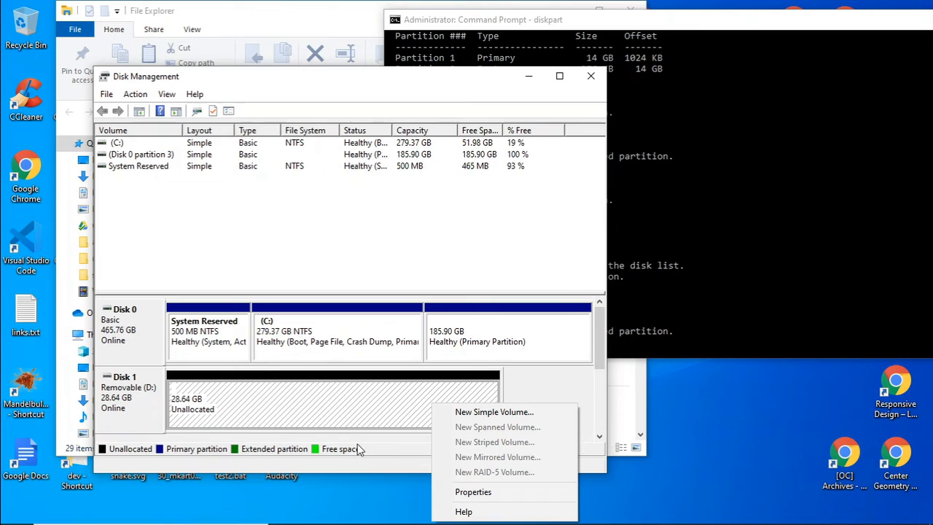
{"action": "mouse_move", "coordinate": [347, 437]}
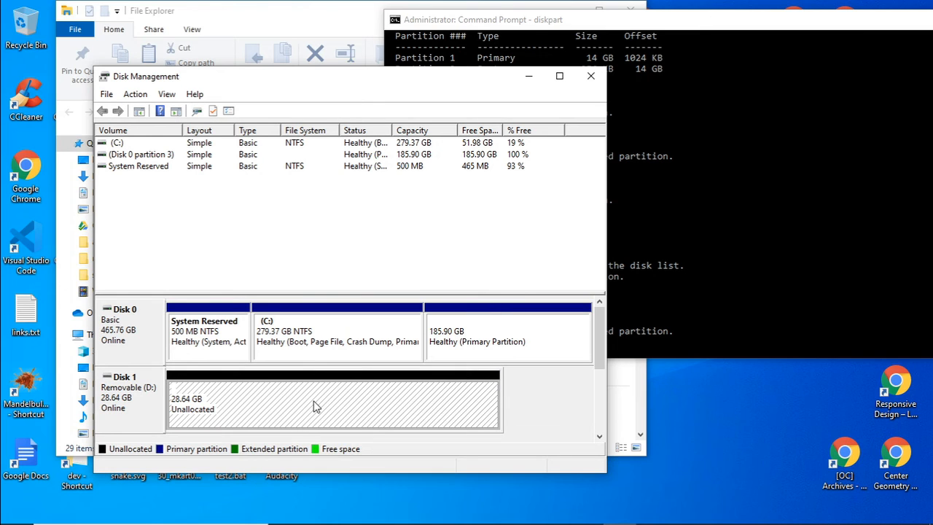
{"action": "right_click", "coordinate": [316, 407]}
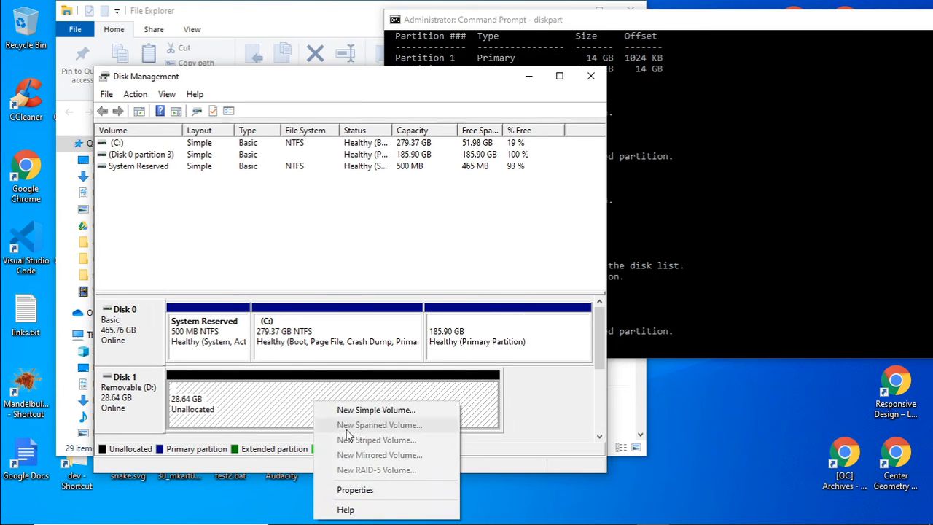
Create a 29326 MB simple volume on drive F, formatted FAT32 and labelled 'new'
{"action": "left_click", "coordinate": [376, 409]}
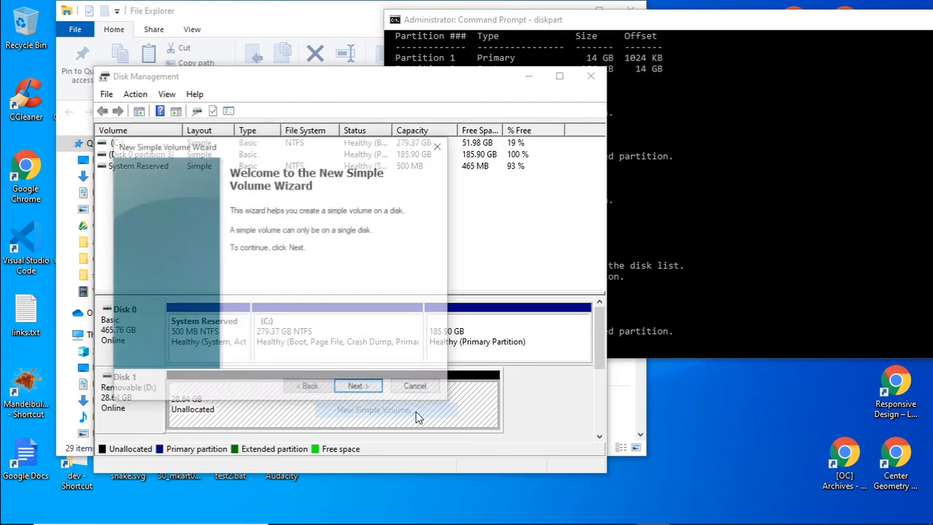
{"action": "left_click", "coordinate": [357, 386]}
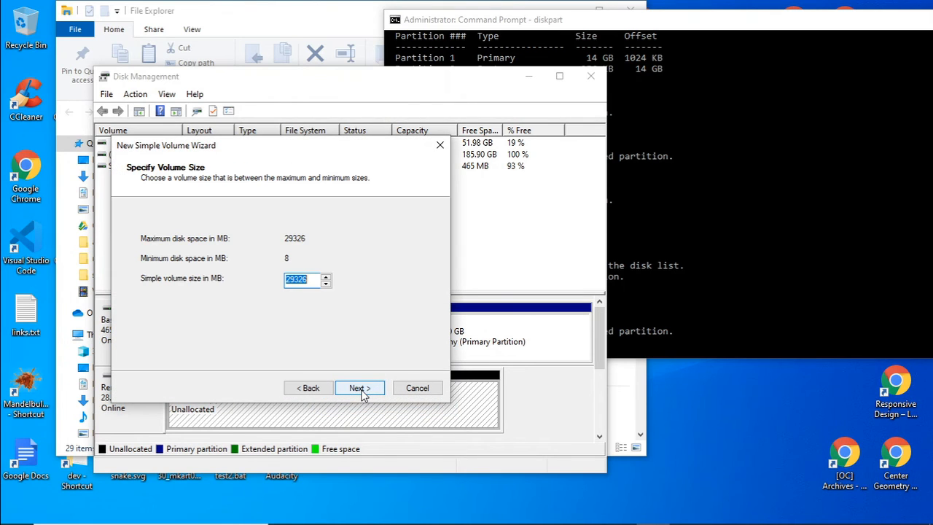
{"action": "left_click", "coordinate": [359, 388]}
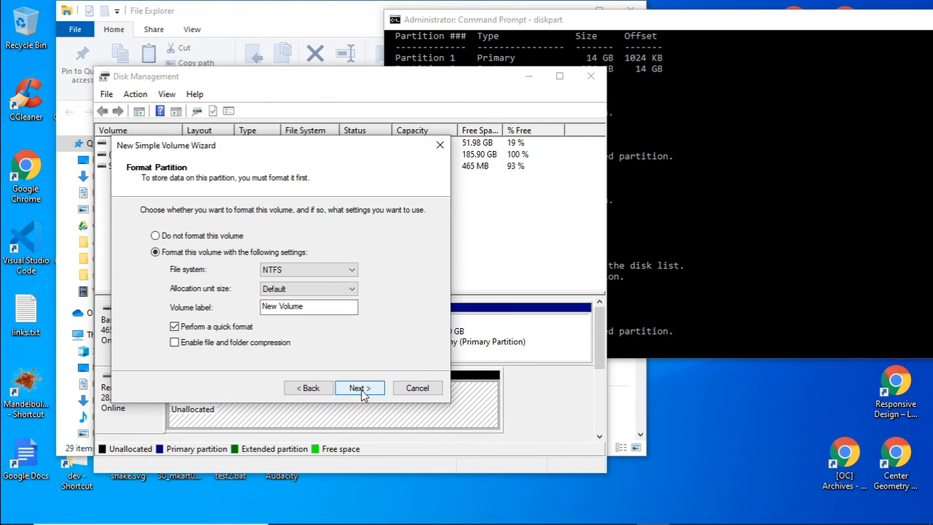
{"action": "left_click", "coordinate": [359, 387]}
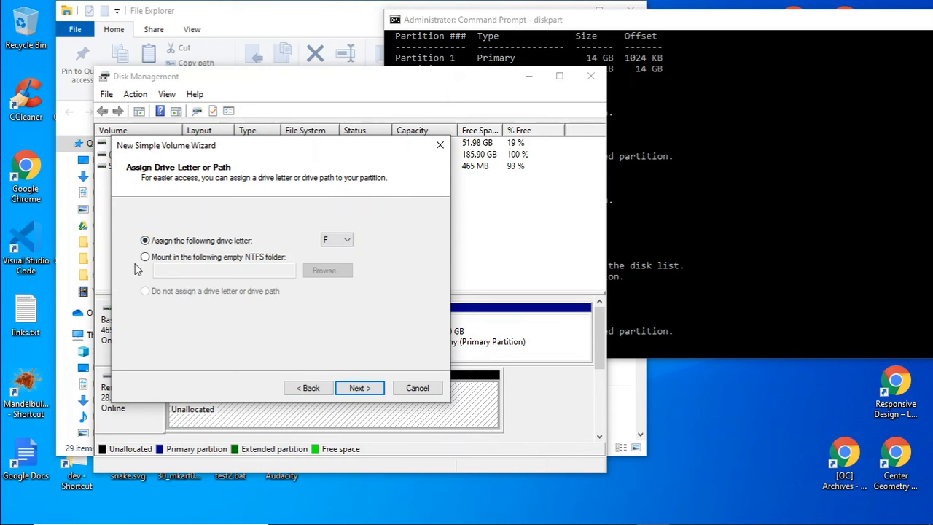
{"action": "mouse_move", "coordinate": [140, 269]}
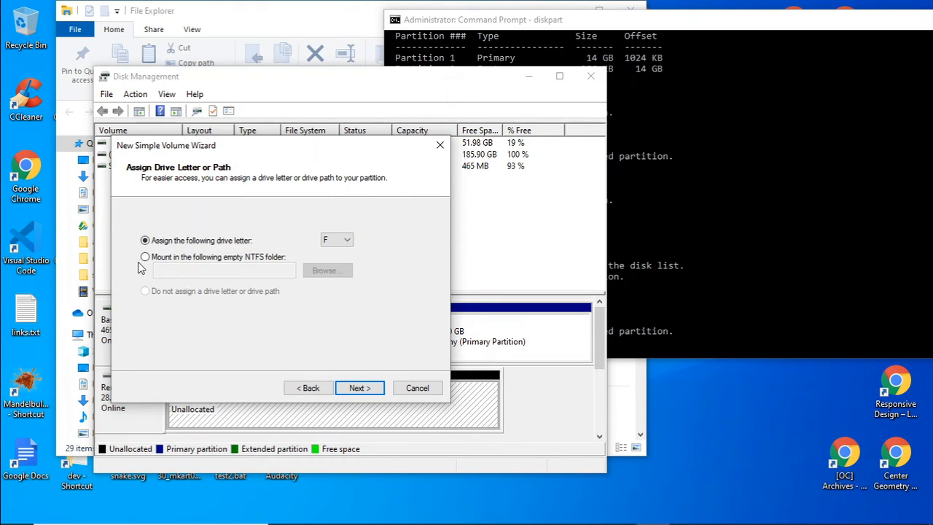
{"action": "left_click", "coordinate": [358, 387]}
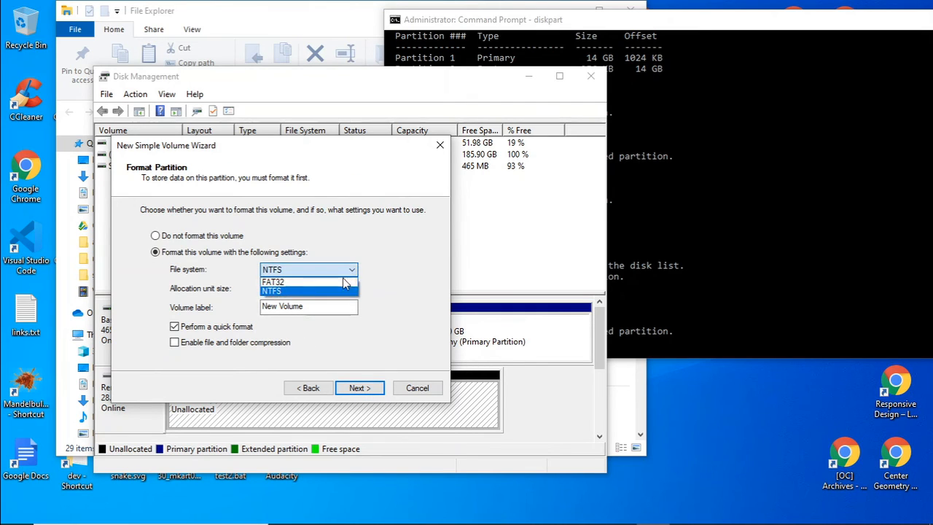
{"action": "left_click", "coordinate": [274, 282]}
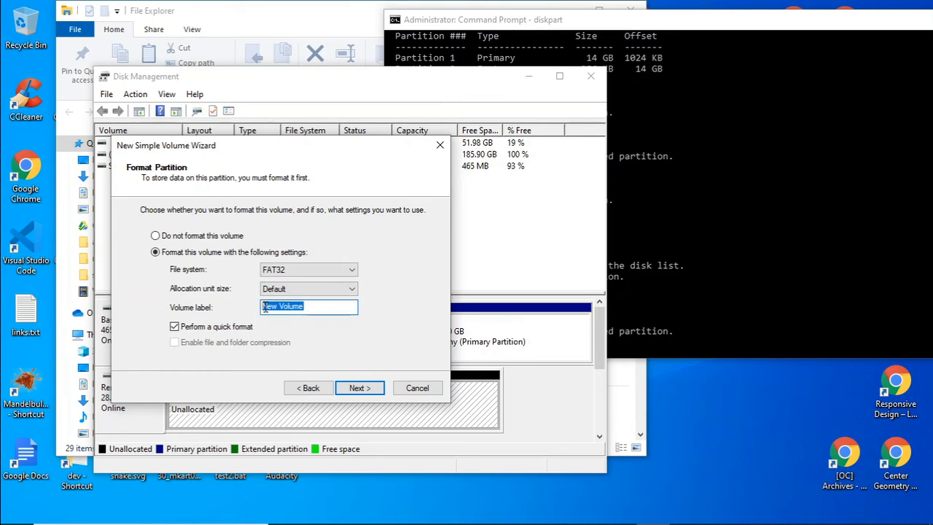
{"action": "type", "text": "new"}
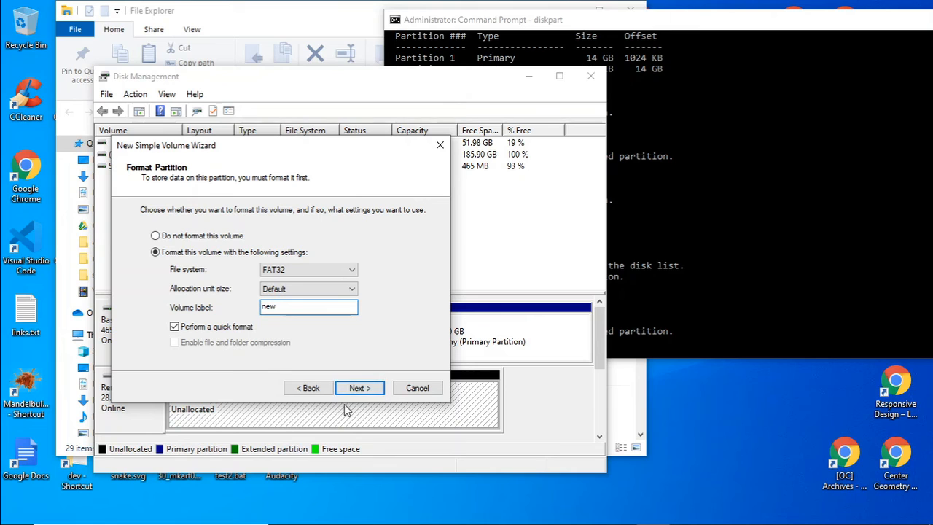
{"action": "left_click", "coordinate": [360, 387]}
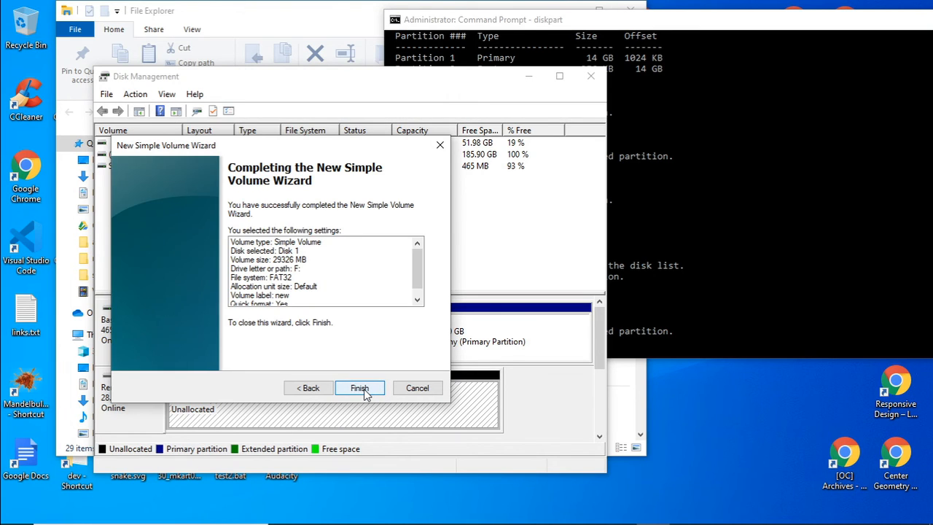
{"action": "left_click", "coordinate": [359, 387]}
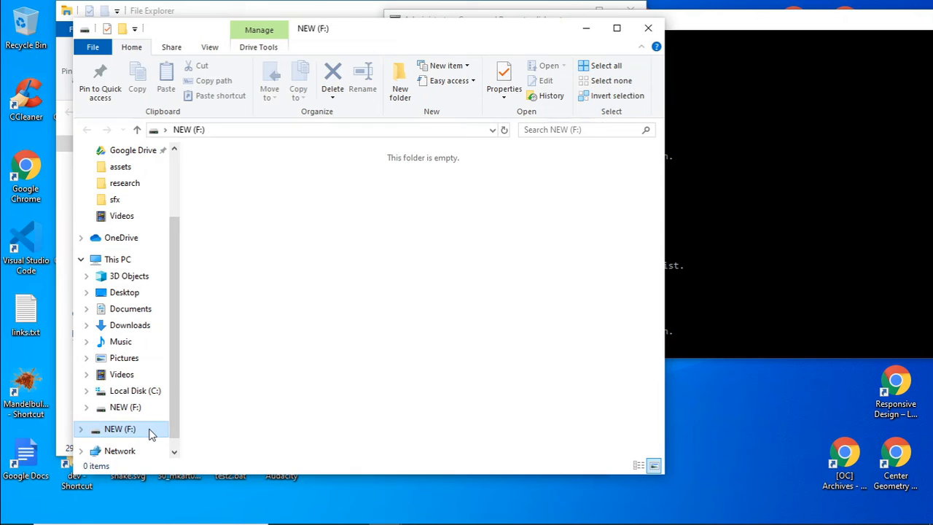
Check NEW (F:) properties: FAT32, 28.6 GB capacity, 64 KB used, then close them
{"action": "right_click", "coordinate": [120, 429]}
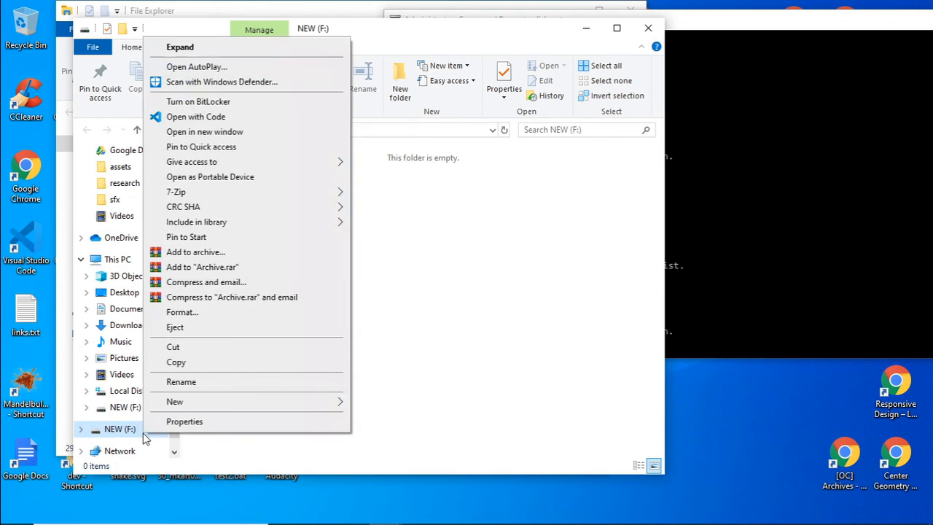
{"action": "left_click", "coordinate": [184, 421]}
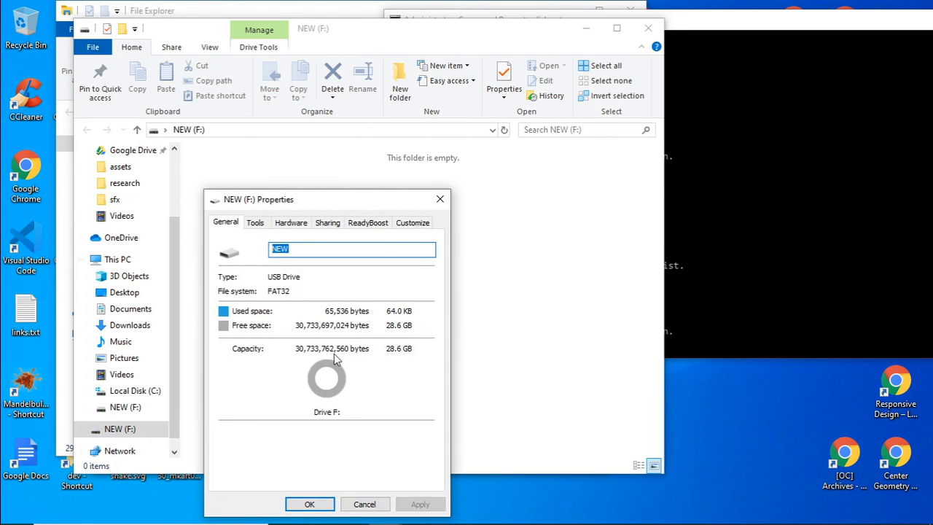
{"action": "mouse_move", "coordinate": [412, 334]}
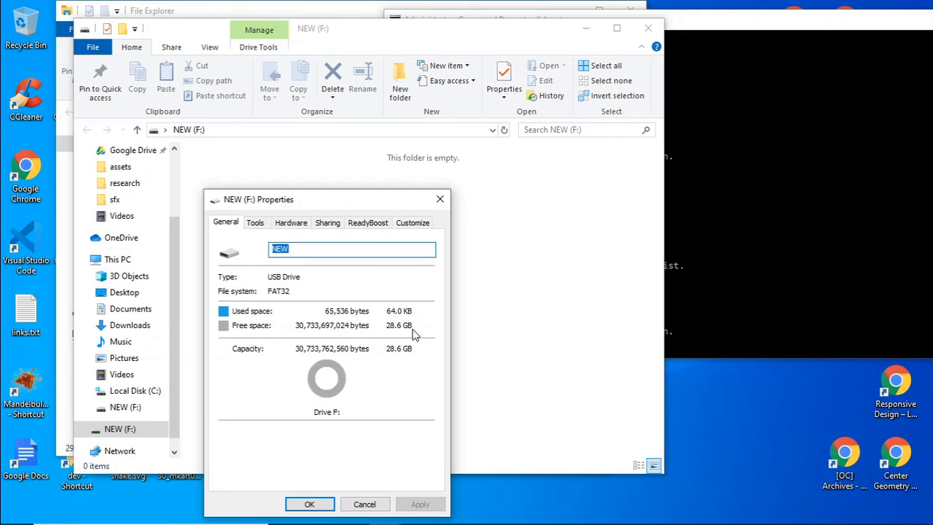
{"action": "mouse_move", "coordinate": [457, 379]}
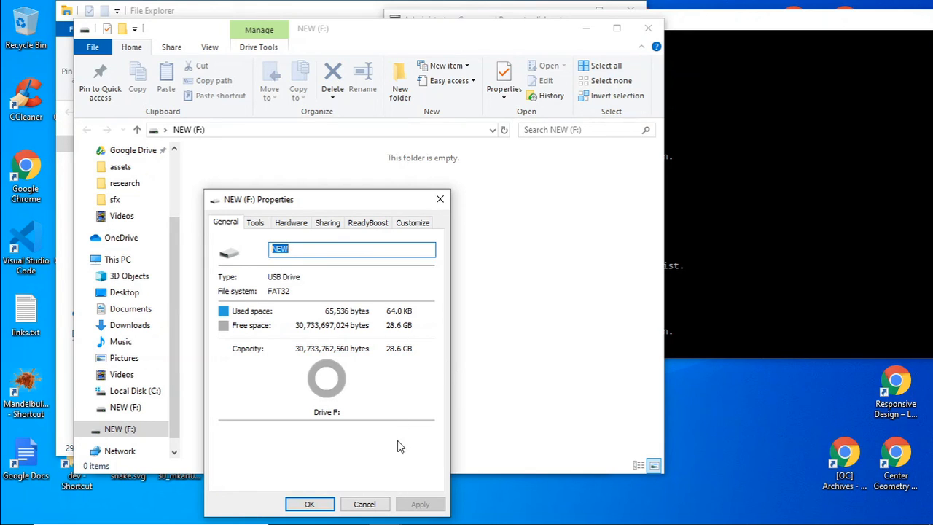
{"action": "mouse_move", "coordinate": [326, 459]}
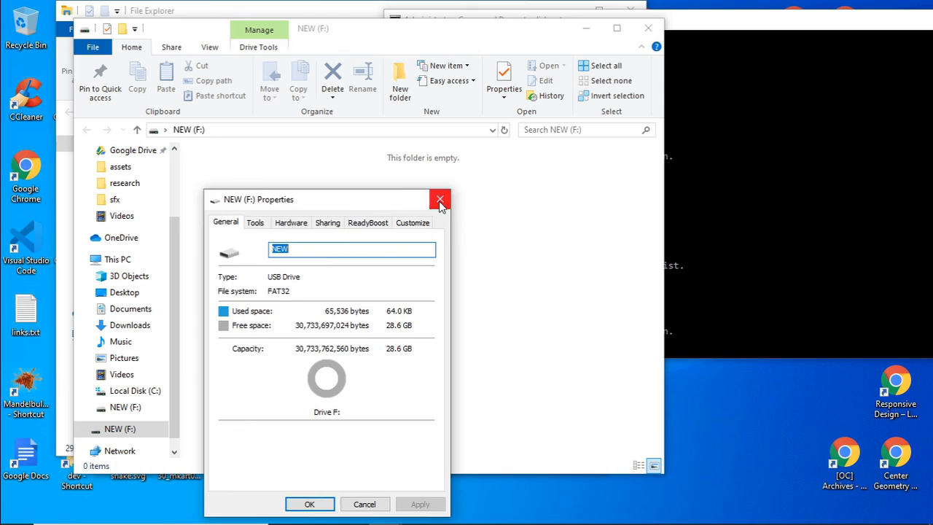
{"action": "left_click", "coordinate": [440, 199]}
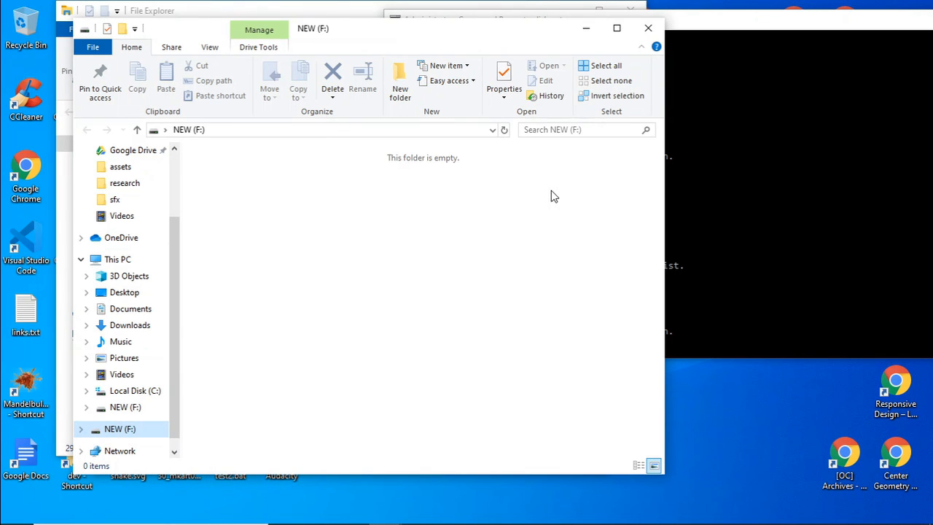